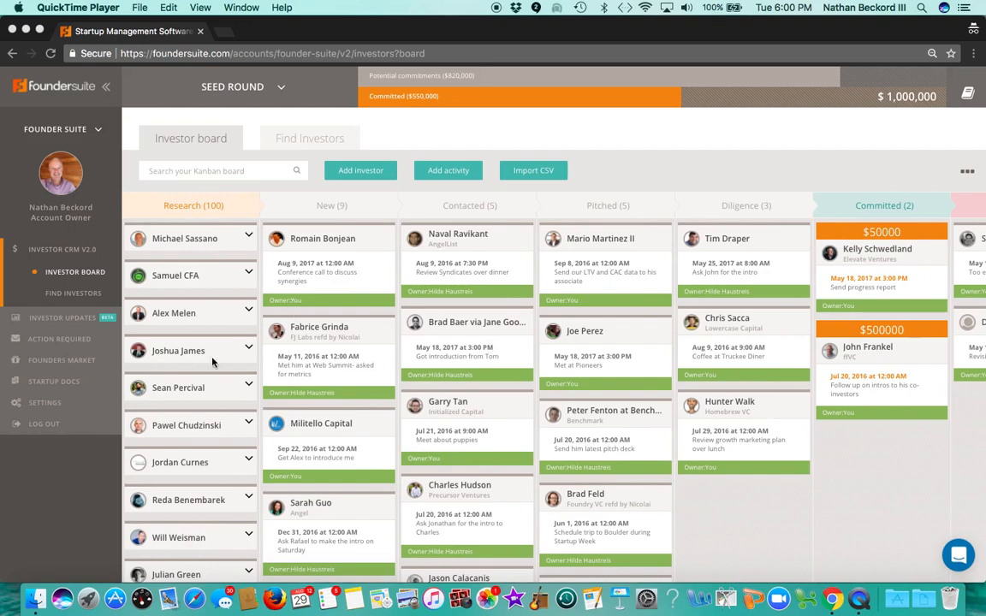
{"action": "mouse_move", "coordinate": [260, 143]}
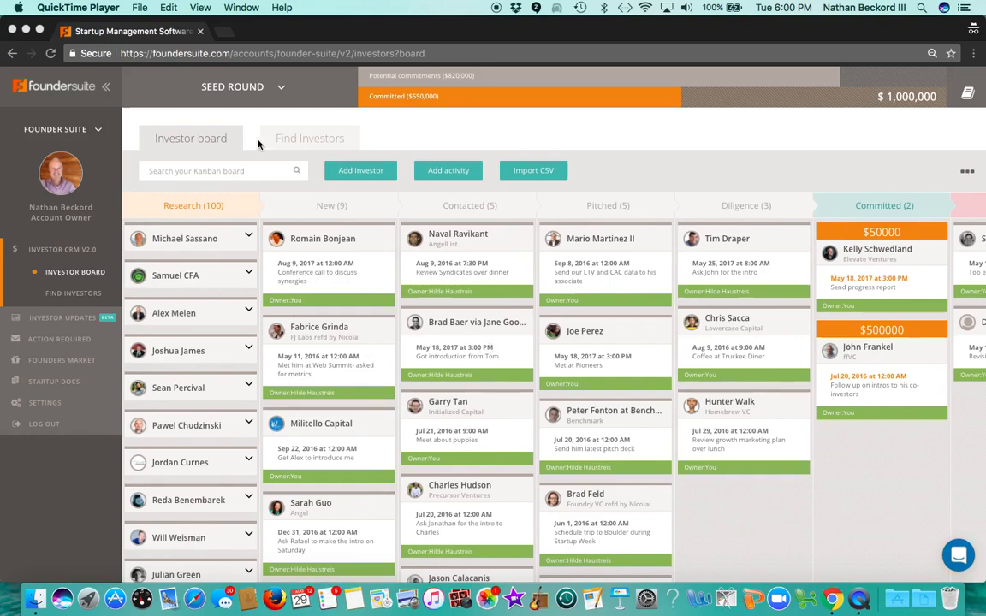
Search investors tagged Fin Tech and type 'New' as the location filter.
{"action": "left_click", "coordinate": [280, 86]}
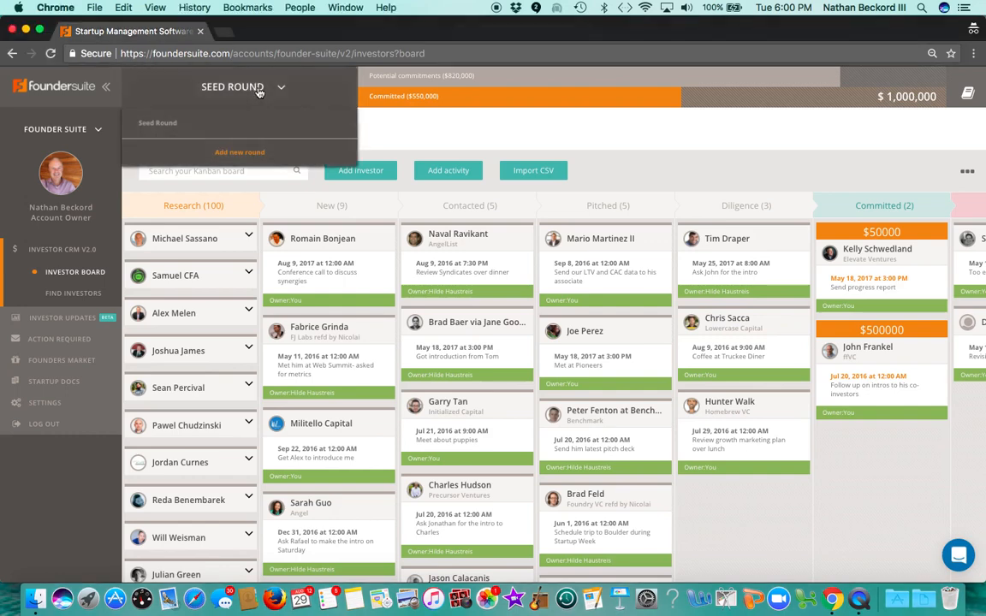
{"action": "left_click", "coordinate": [243, 86]}
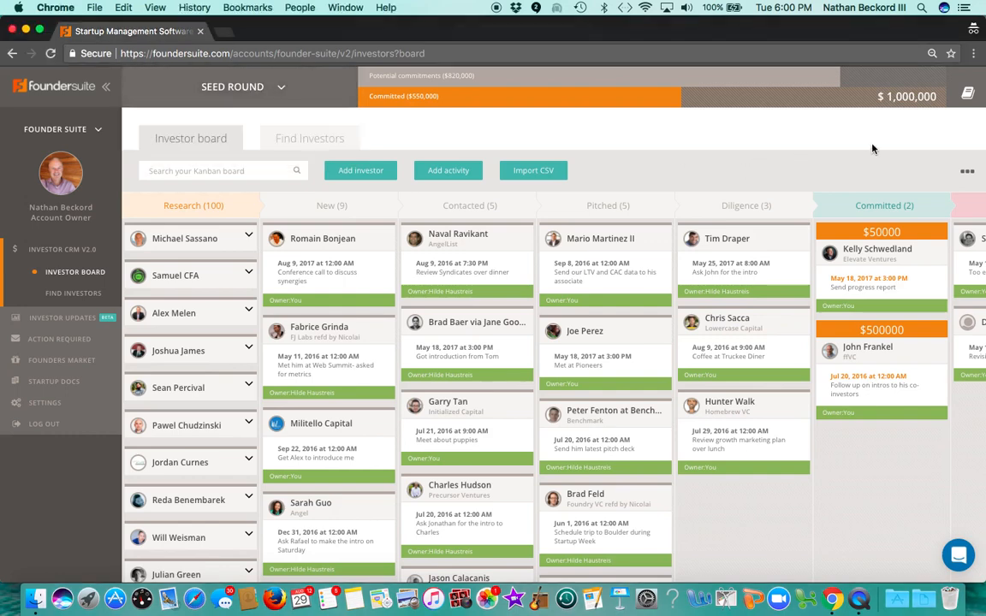
{"action": "mouse_move", "coordinate": [843, 135]}
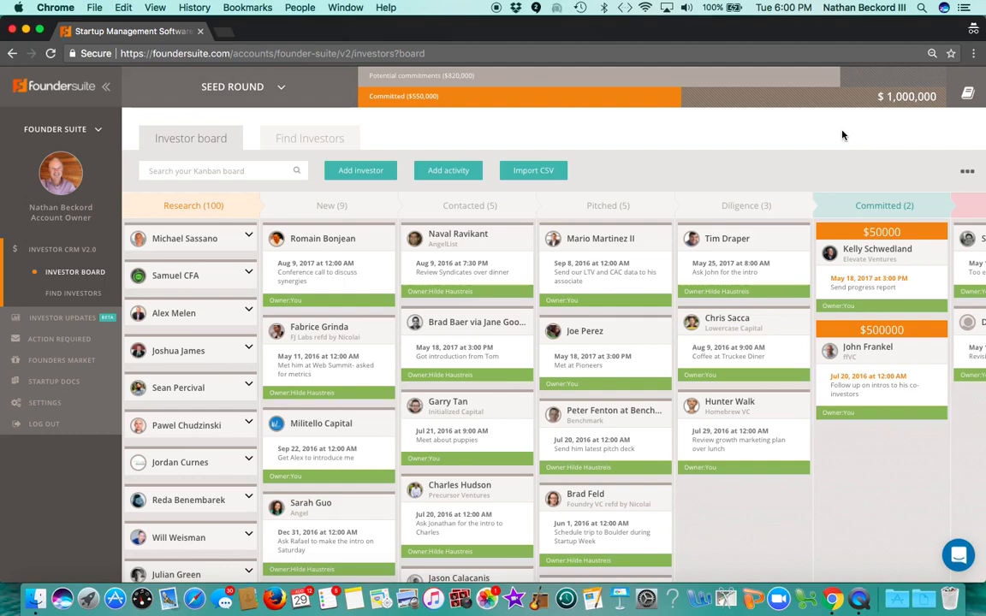
{"action": "mouse_move", "coordinate": [550, 186]}
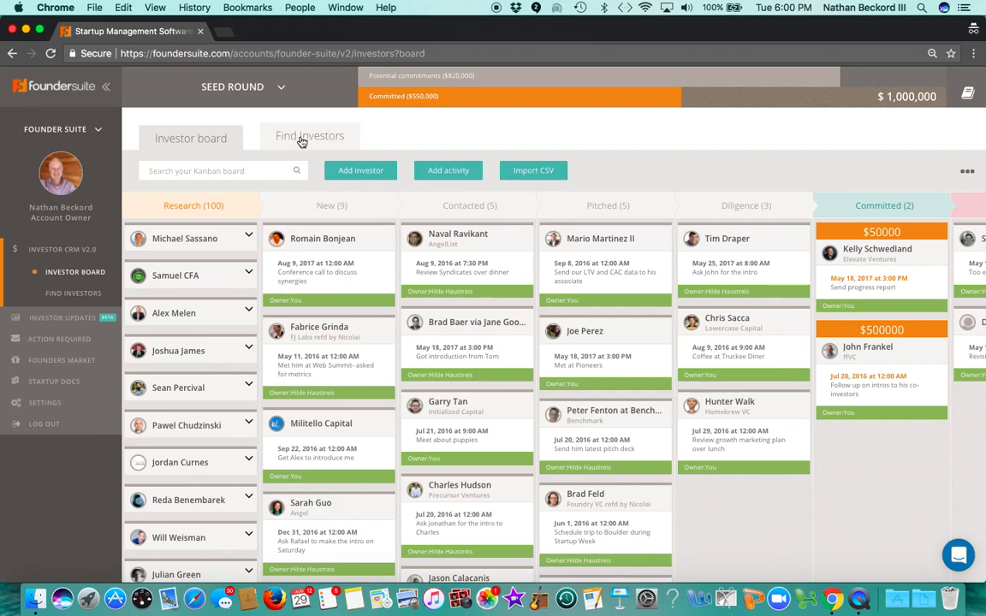
{"action": "left_click", "coordinate": [309, 136]}
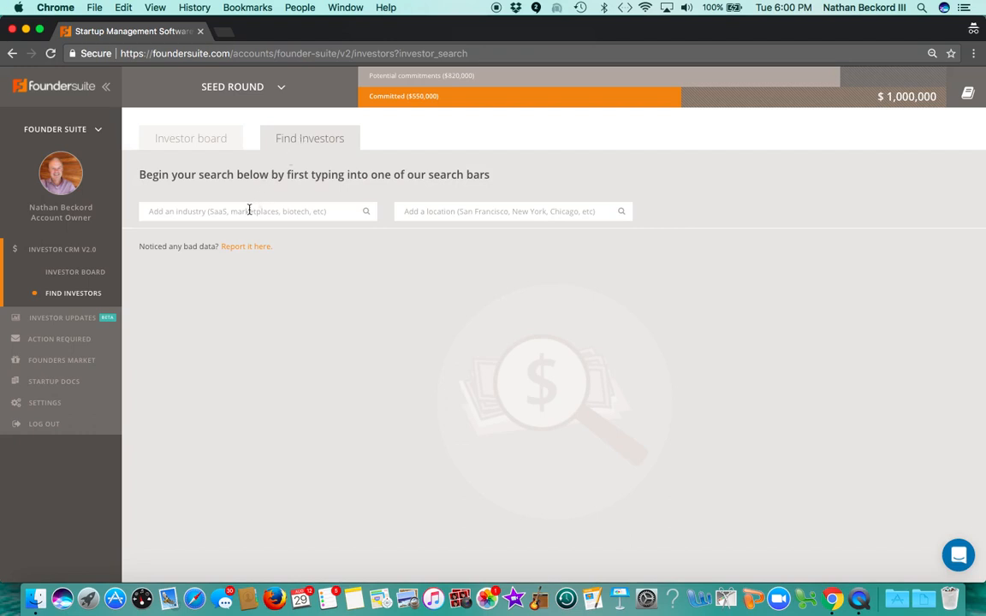
{"action": "type", "text": "fin"}
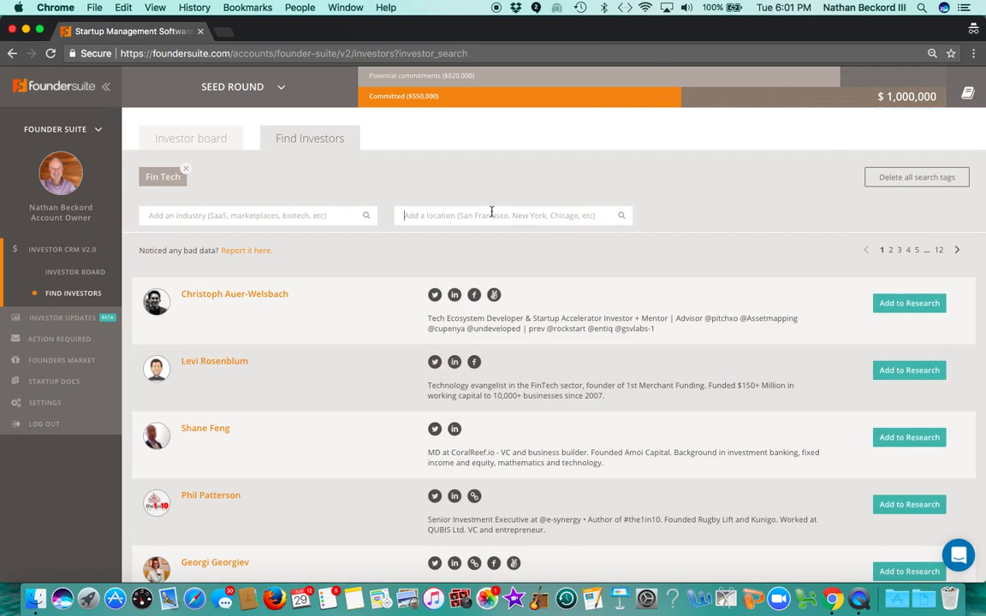
{"action": "type", "text": "L"}
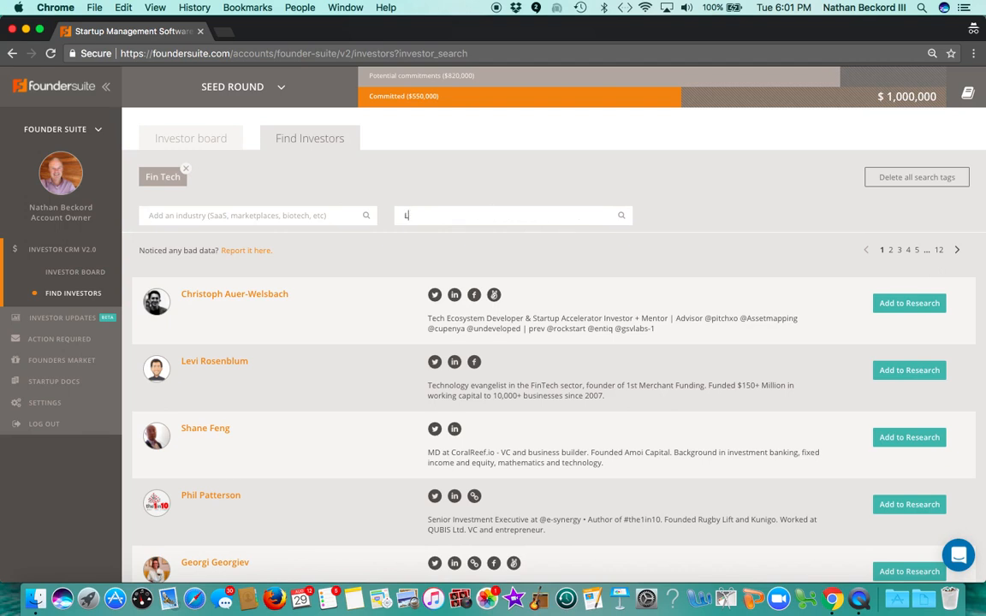
{"action": "type", "text": "ew"}
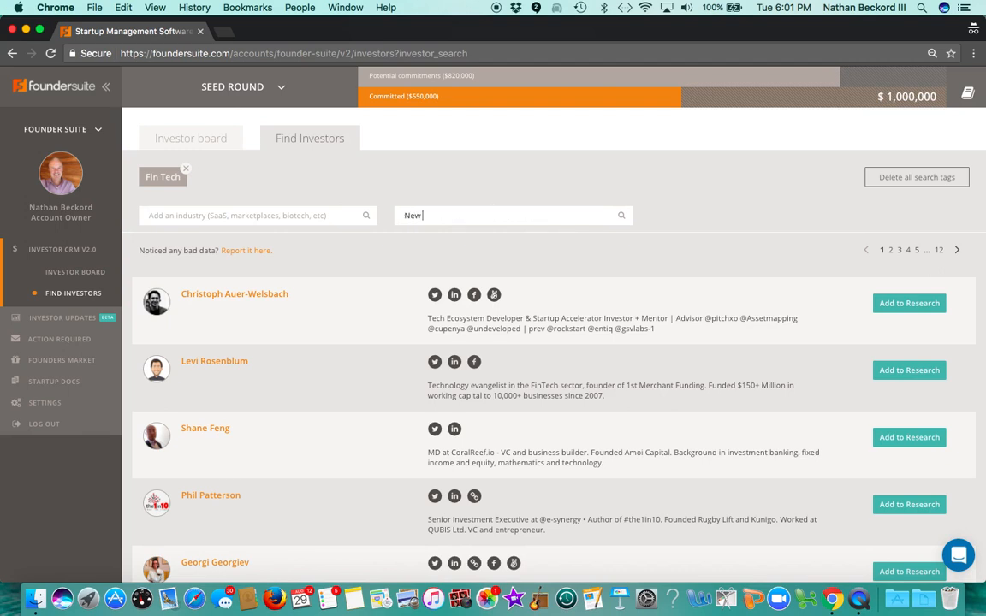
{"action": "type", "text": "New"}
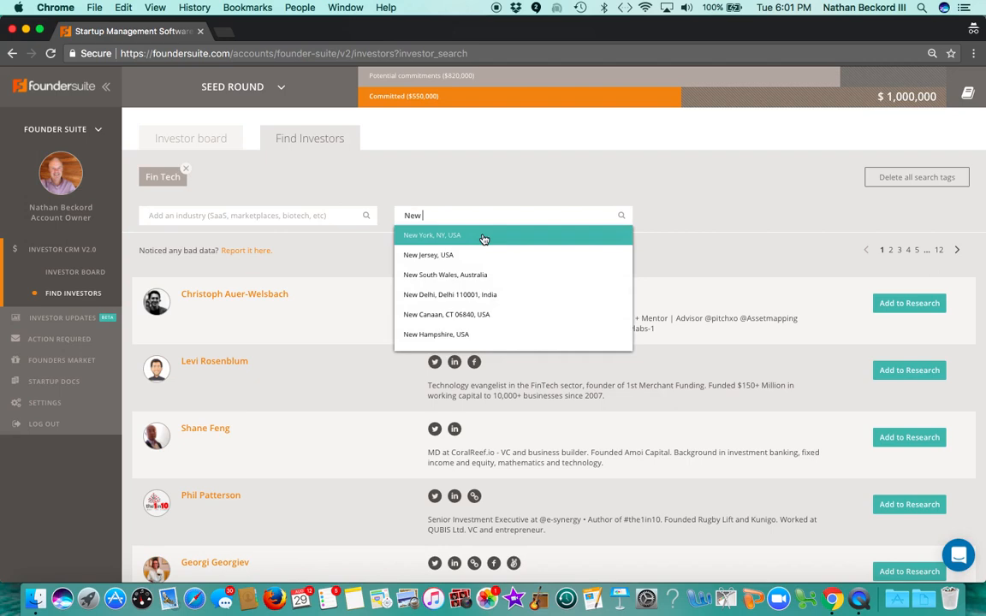
Filter Fin Tech results to New York, NY, USA and add Adi Levanon to research.
{"action": "left_click", "coordinate": [431, 234]}
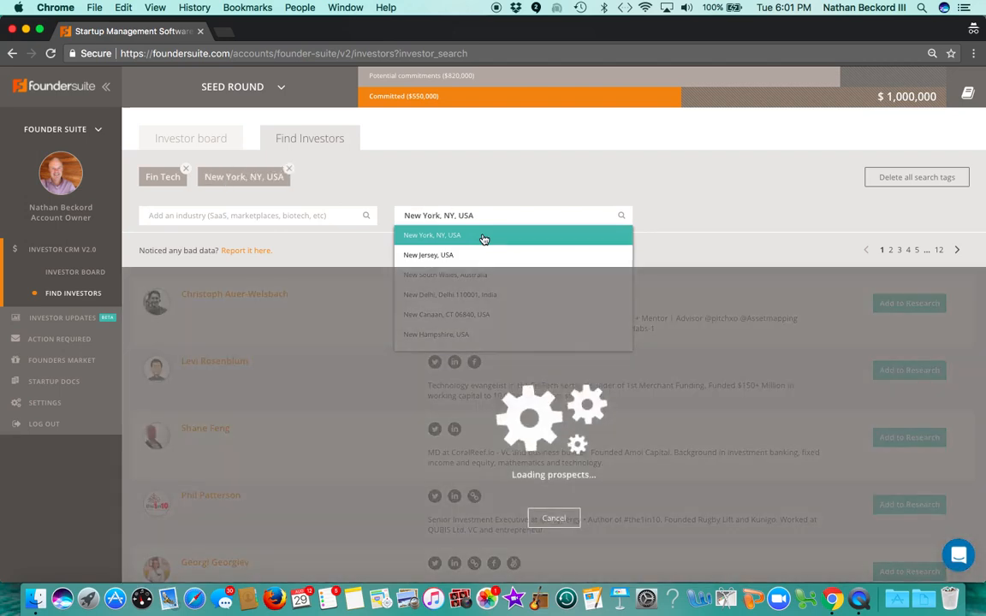
{"action": "left_click", "coordinate": [431, 234]}
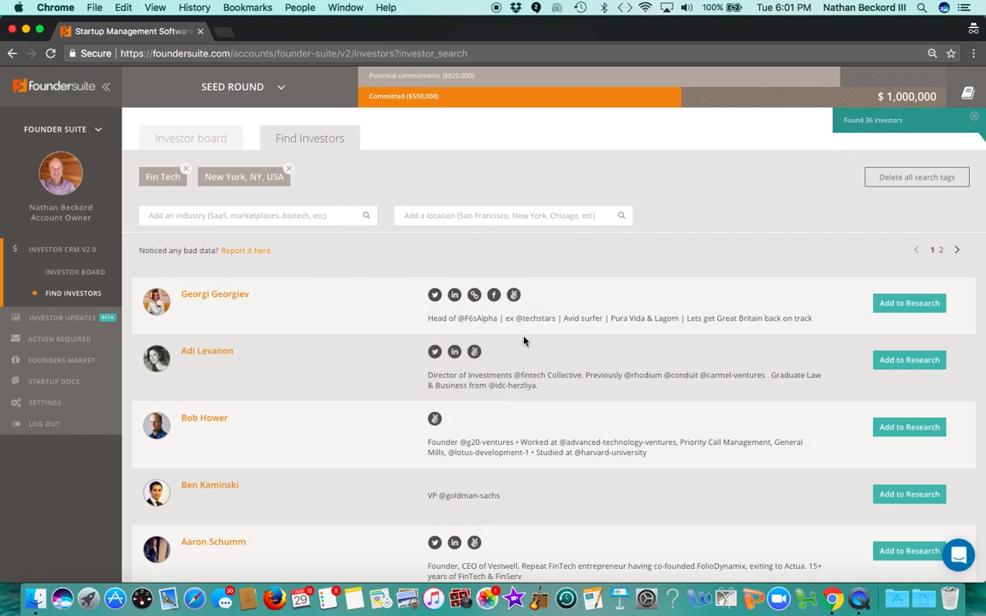
{"action": "mouse_move", "coordinate": [454, 351]}
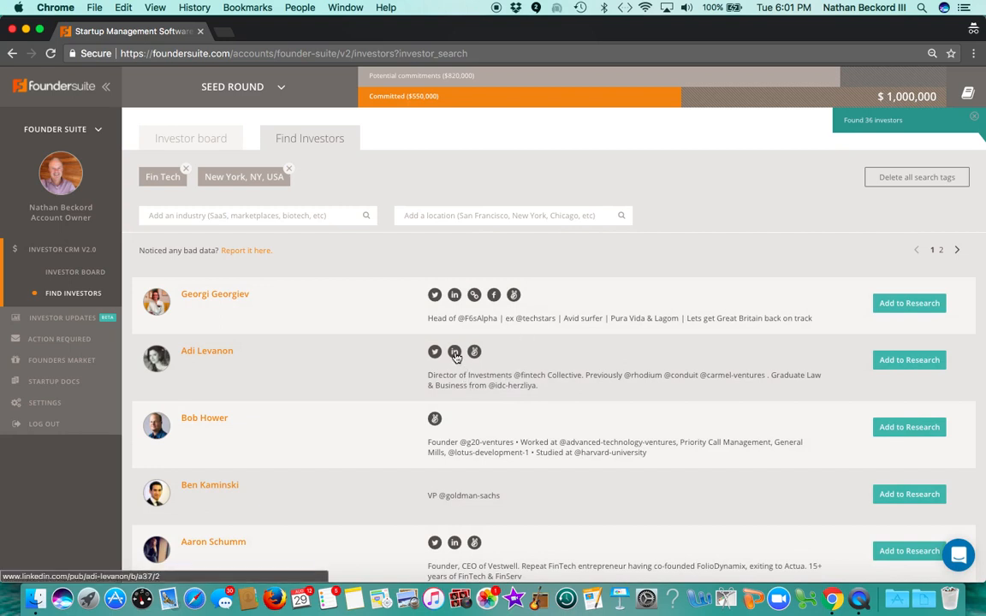
{"action": "mouse_move", "coordinate": [474, 350]}
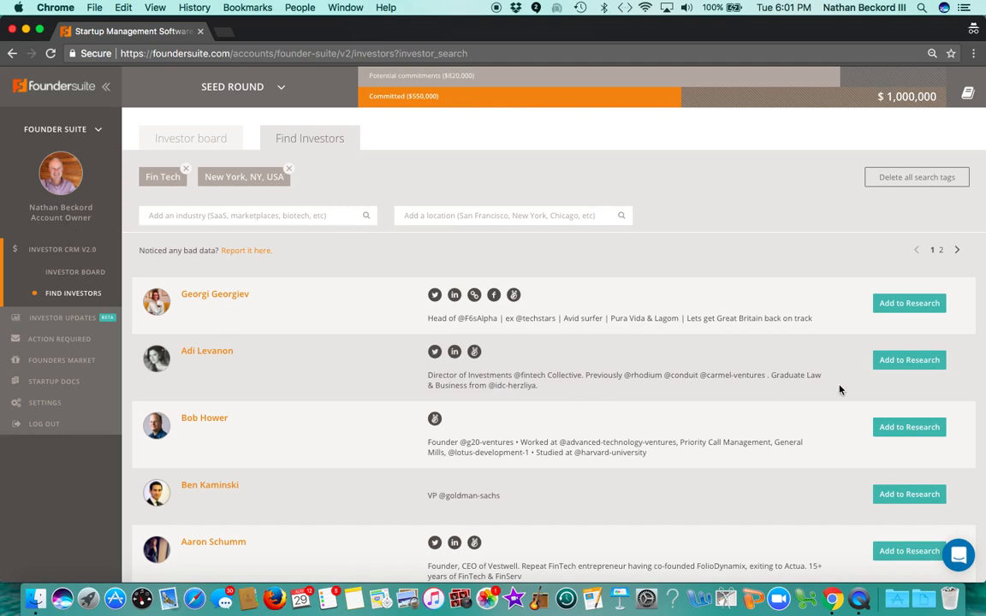
{"action": "left_click", "coordinate": [908, 359]}
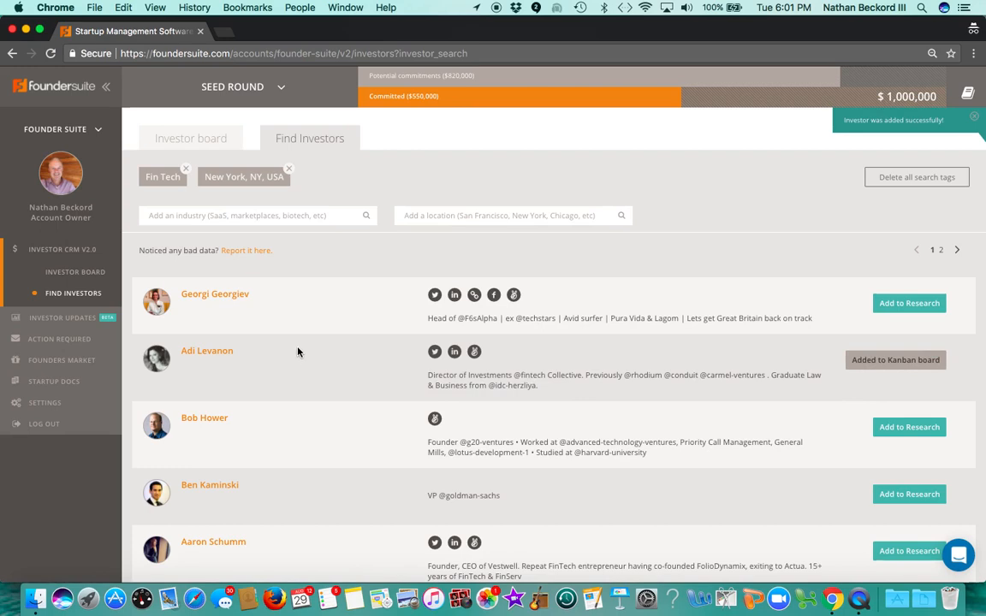
{"action": "left_click", "coordinate": [190, 138]}
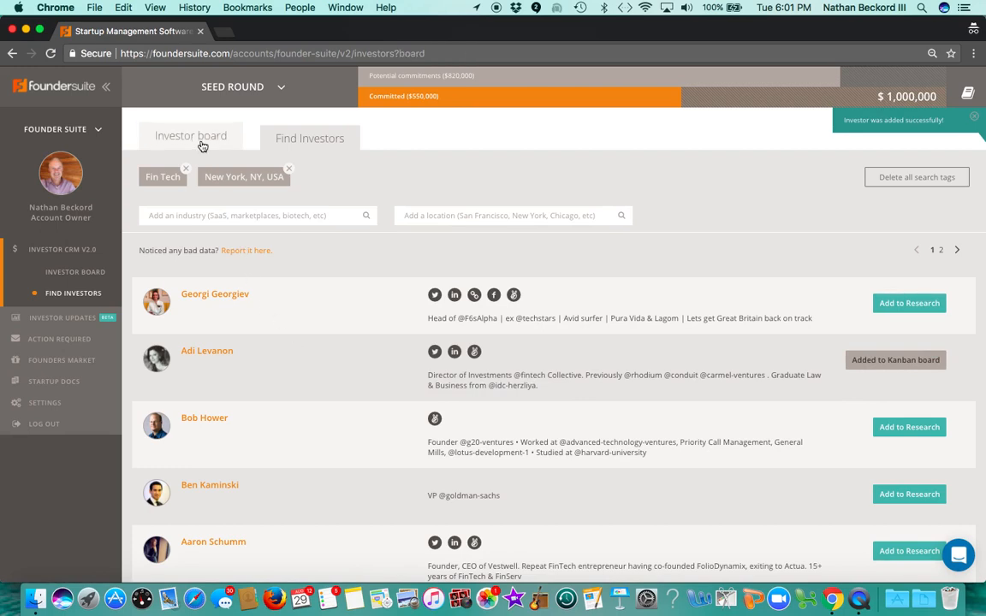
Load the investor board showing Adi Levanon in the 101-investor Research column.
{"action": "left_click", "coordinate": [190, 138]}
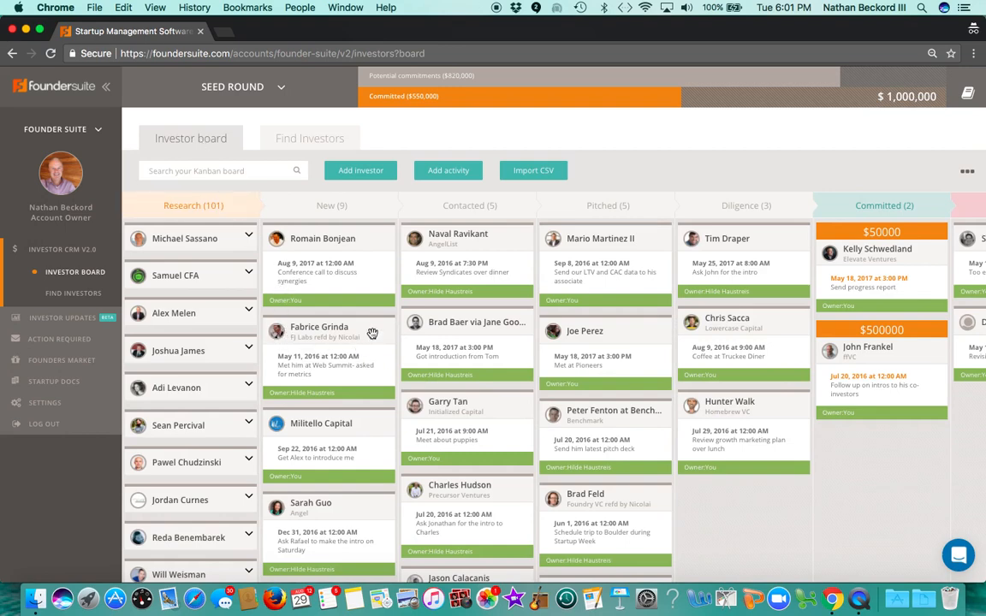
{"action": "mouse_move", "coordinate": [528, 332]}
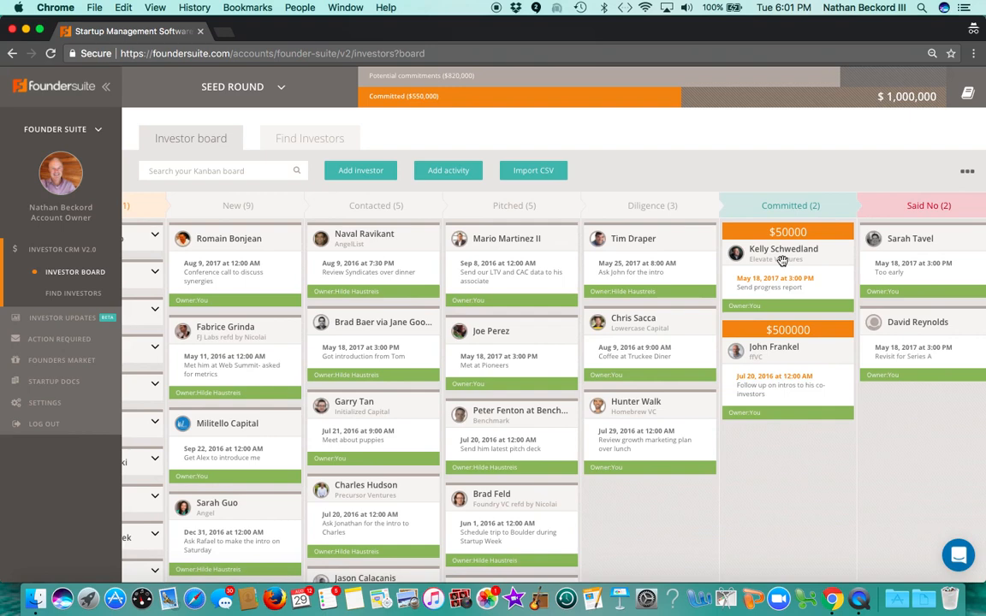
{"action": "mouse_move", "coordinate": [541, 322]}
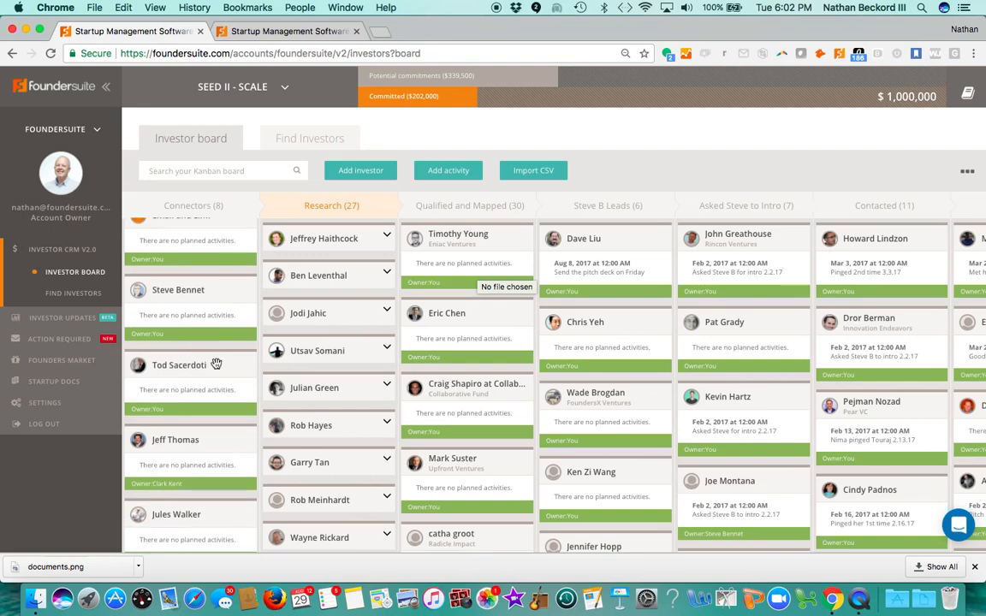
{"action": "mouse_move", "coordinate": [619, 249]}
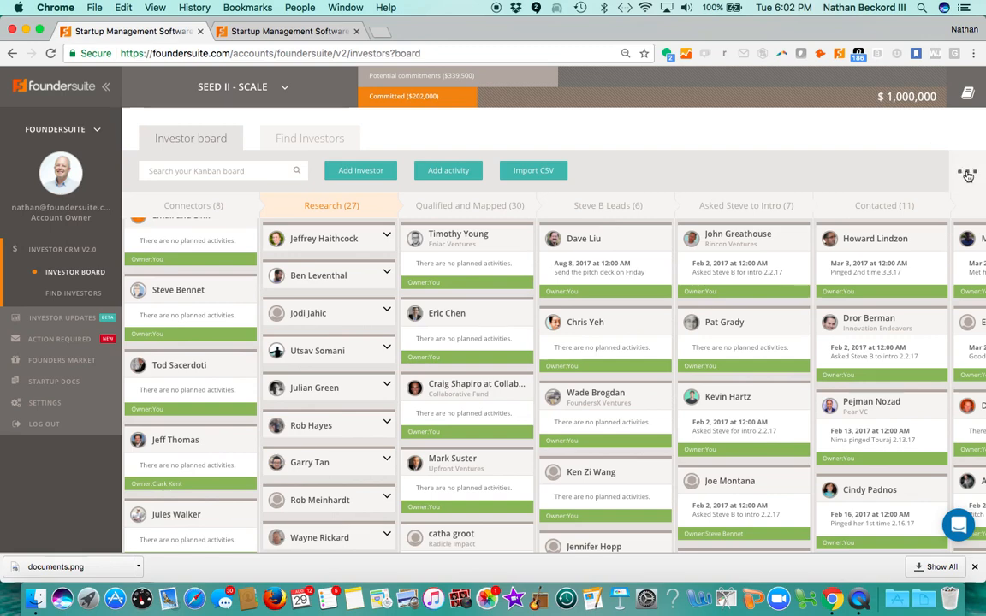
Open and dismiss the Seed II - Scale board's column and export options menu.
{"action": "left_click", "coordinate": [967, 174]}
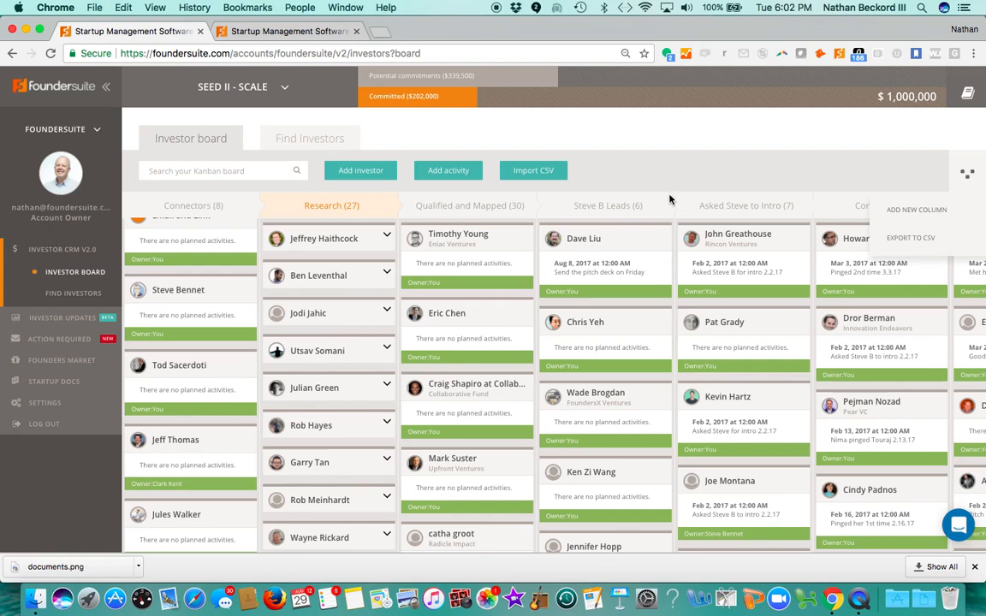
{"action": "mouse_move", "coordinate": [605, 267]}
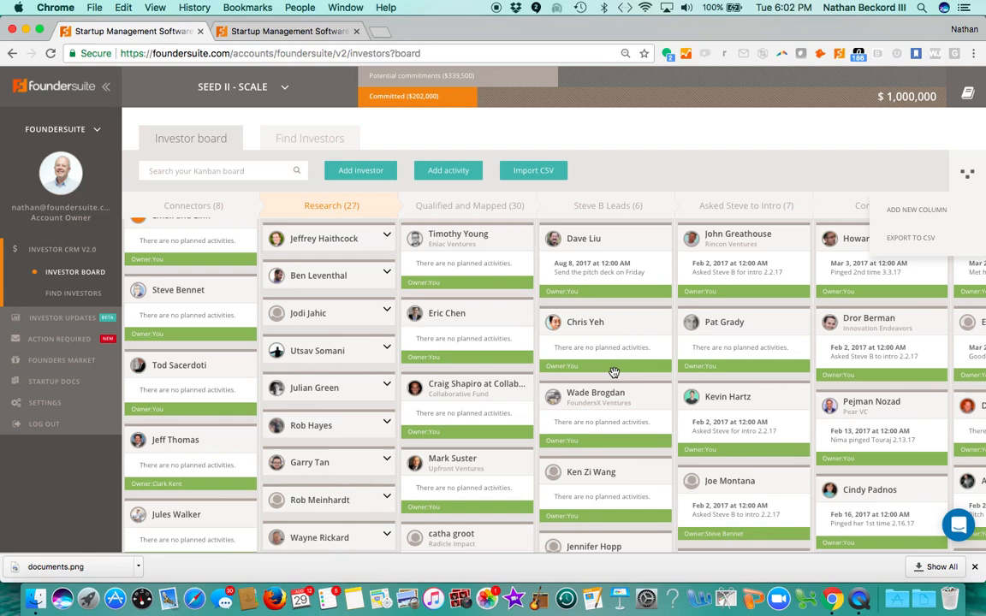
{"action": "mouse_move", "coordinate": [611, 334]}
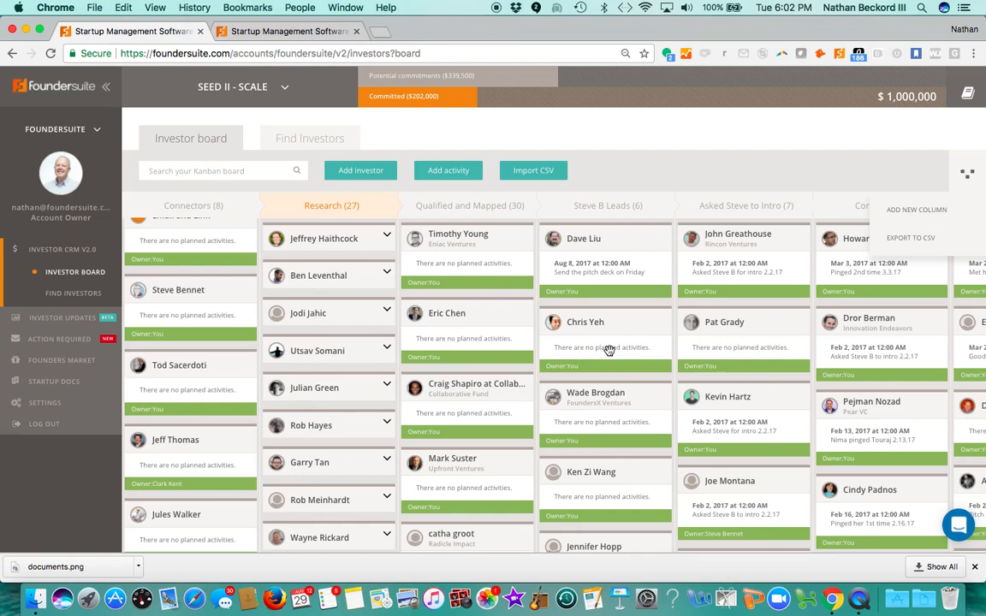
{"action": "right_click", "coordinate": [609, 351]}
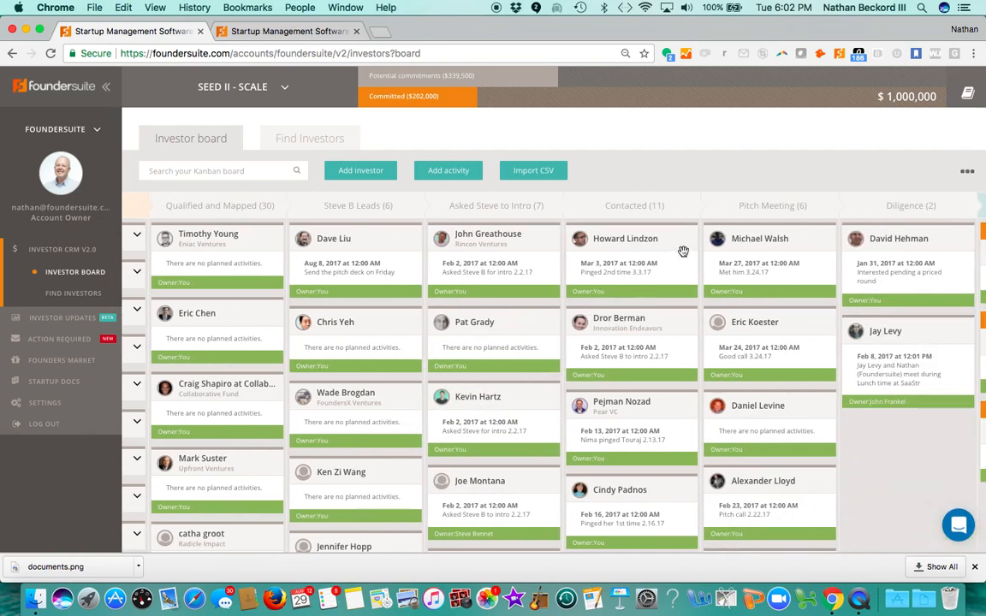
Scroll to the Contacted column and open Howard Lindzon's investor card.
{"action": "scroll", "scroll_direction": "right", "scroll_amount": 3}
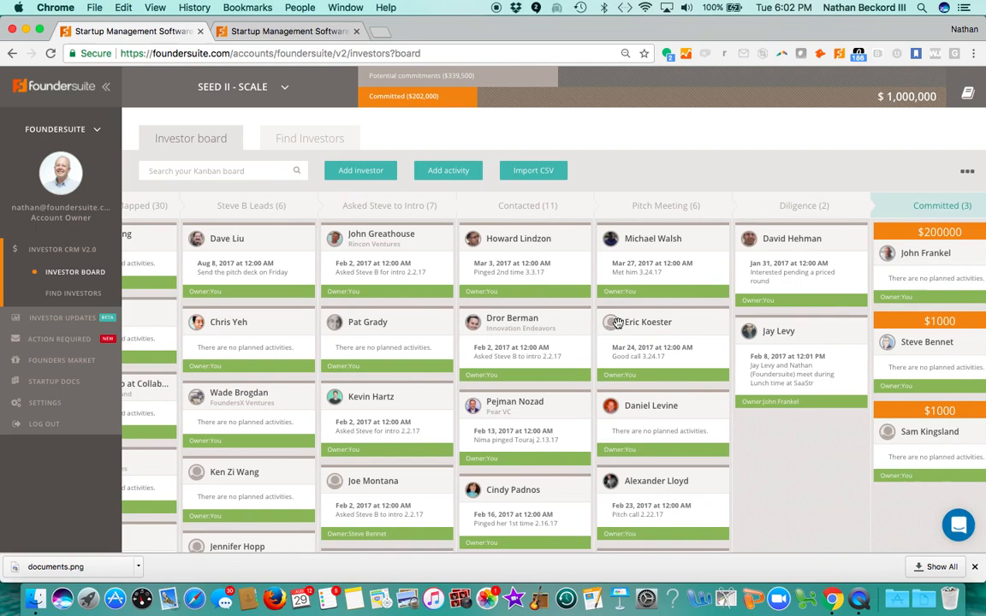
{"action": "scroll", "scroll_direction": "right", "scroll_amount": 3}
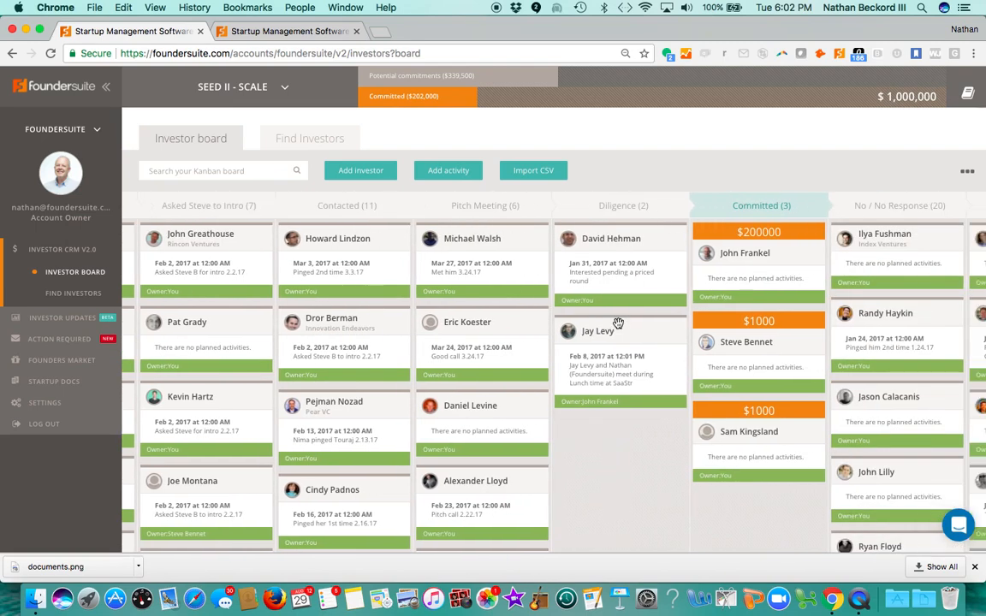
{"action": "scroll", "scroll_direction": "right", "scroll_amount": 3}
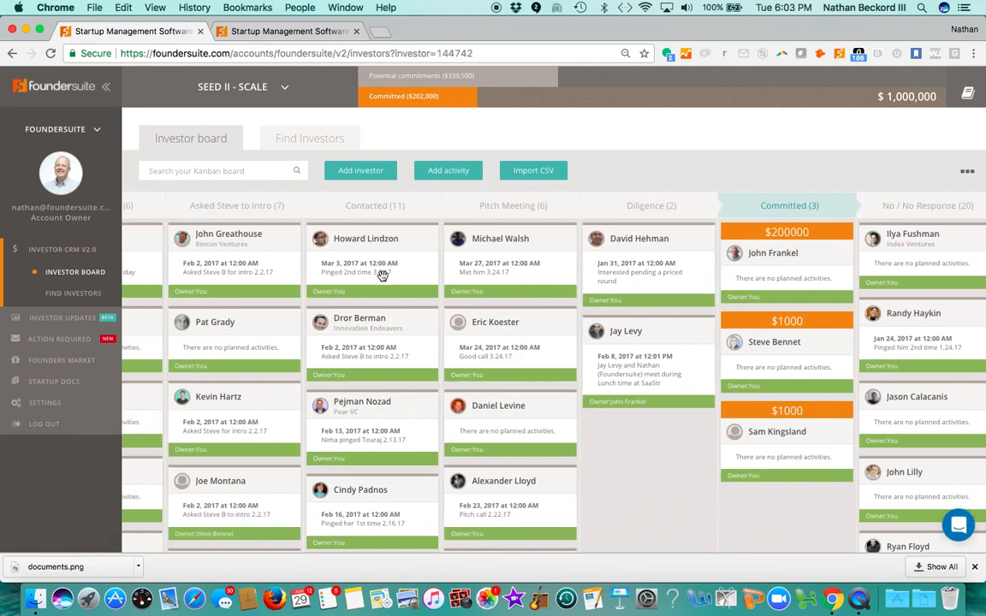
{"action": "left_click", "coordinate": [365, 238]}
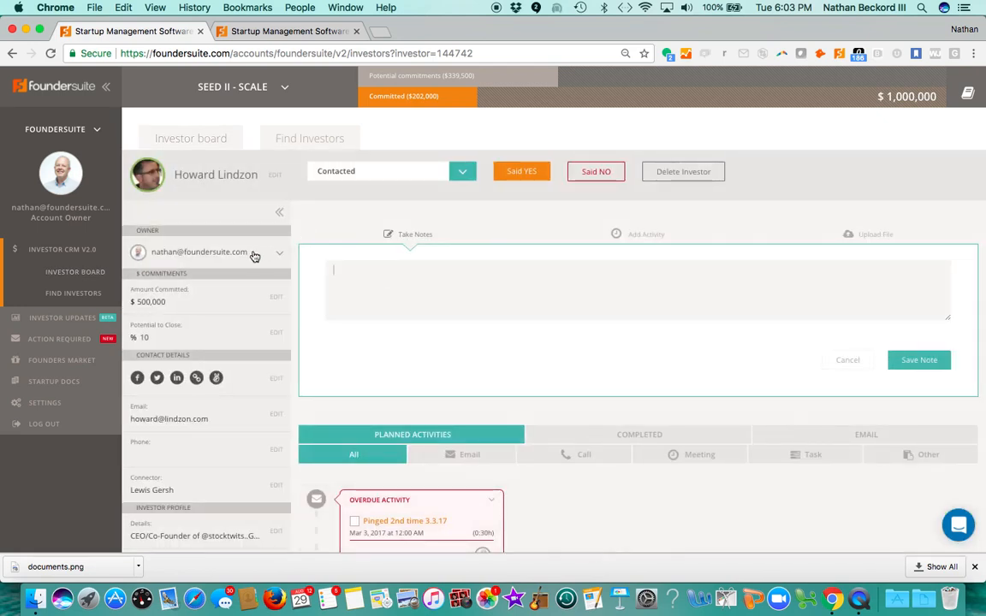
Start a new Meeting-type activity for Howard Lindzon.
{"action": "left_click", "coordinate": [279, 252]}
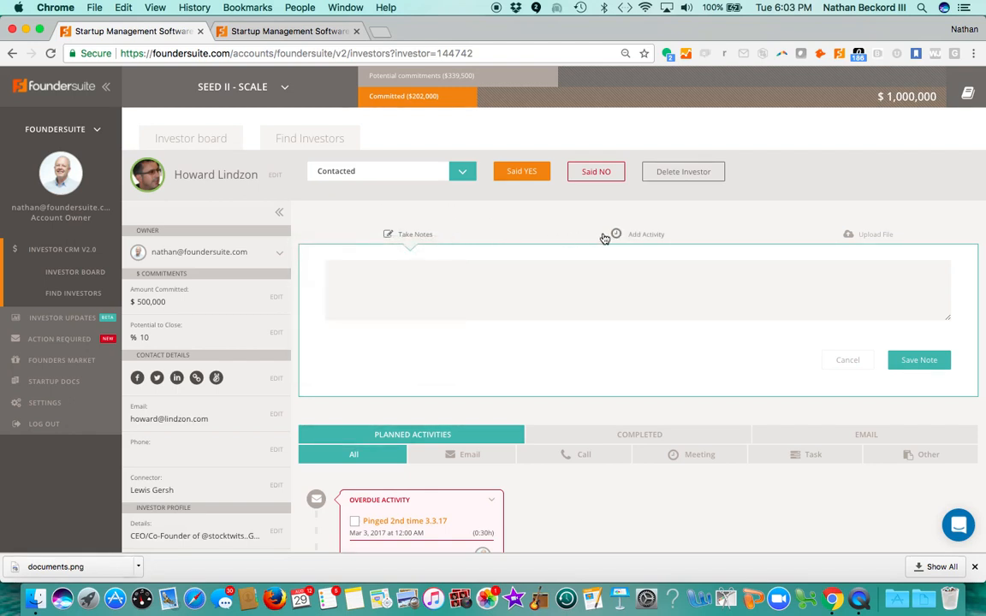
{"action": "left_click", "coordinate": [645, 234]}
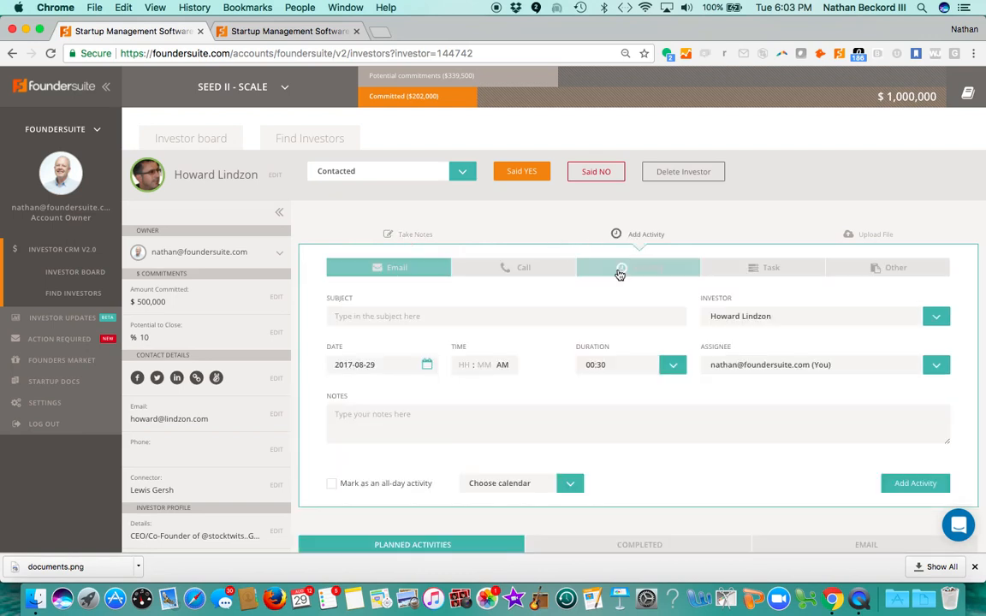
{"action": "left_click", "coordinate": [638, 266]}
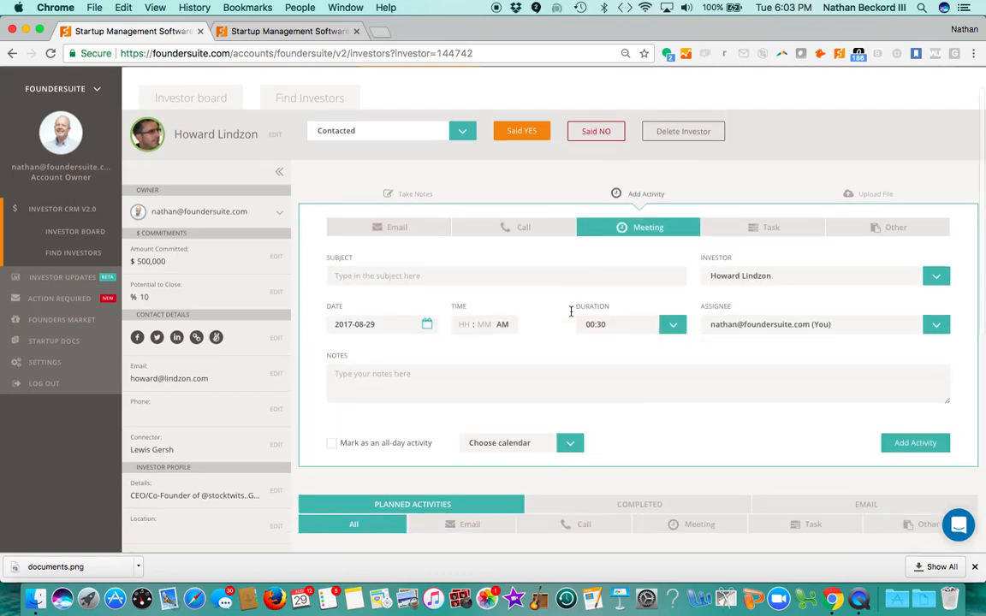
{"action": "left_click", "coordinate": [570, 442]}
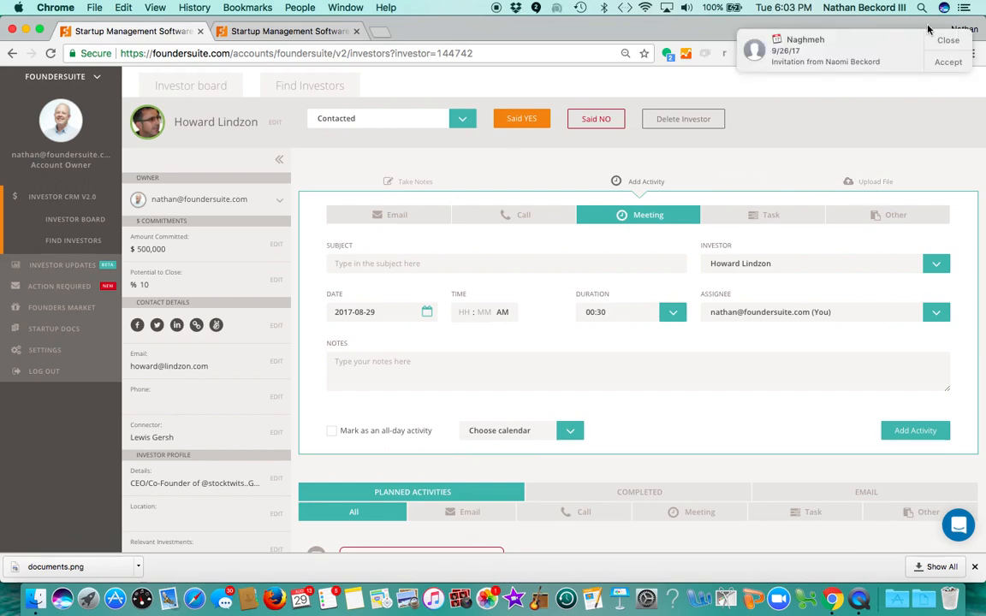
Dismiss the calendar invitation notification and bring up his email history.
{"action": "left_click", "coordinate": [948, 40]}
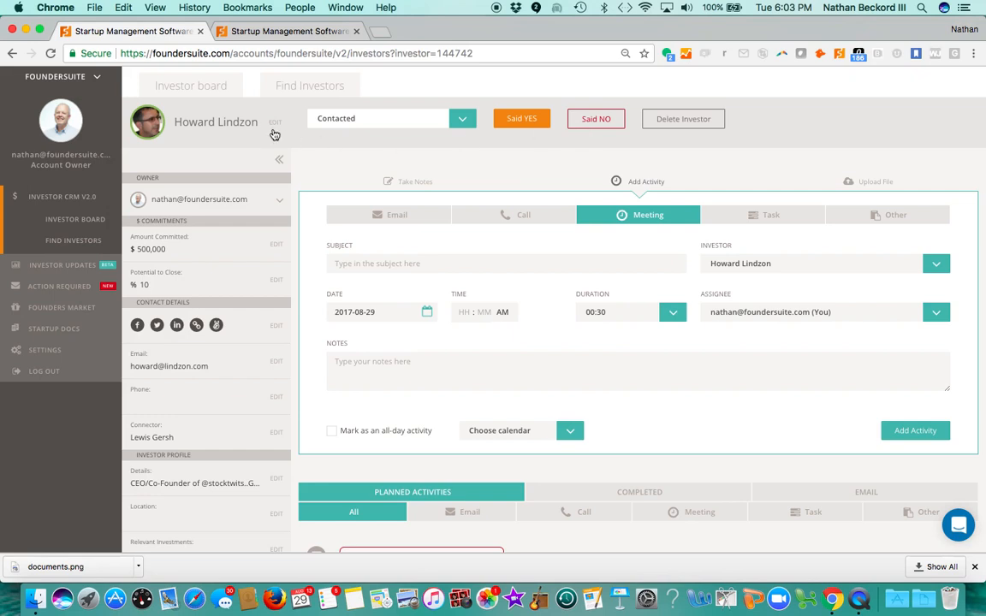
{"action": "scroll", "scroll_direction": "down", "scroll_amount": 3}
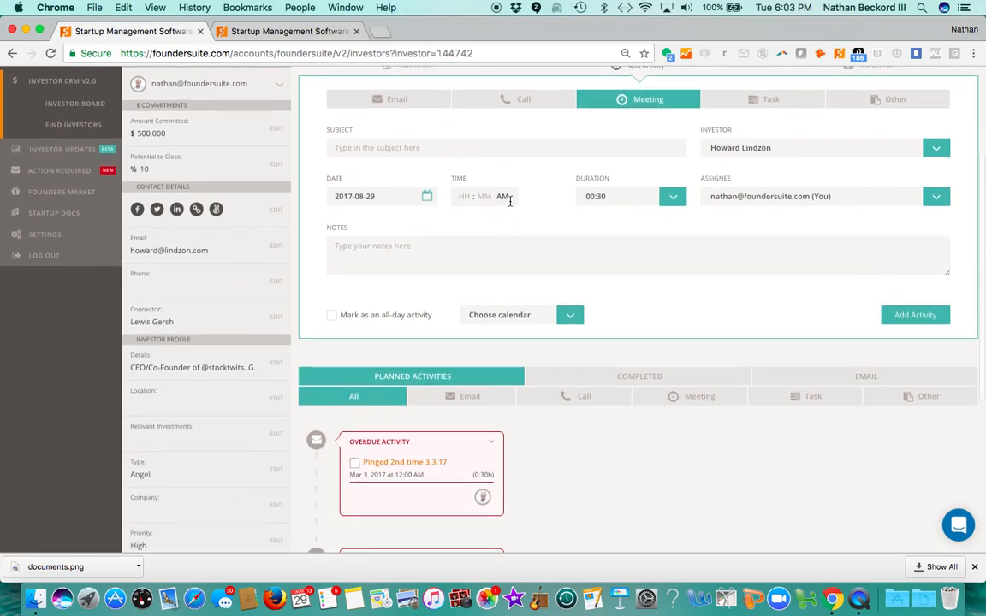
{"action": "left_click", "coordinate": [865, 375]}
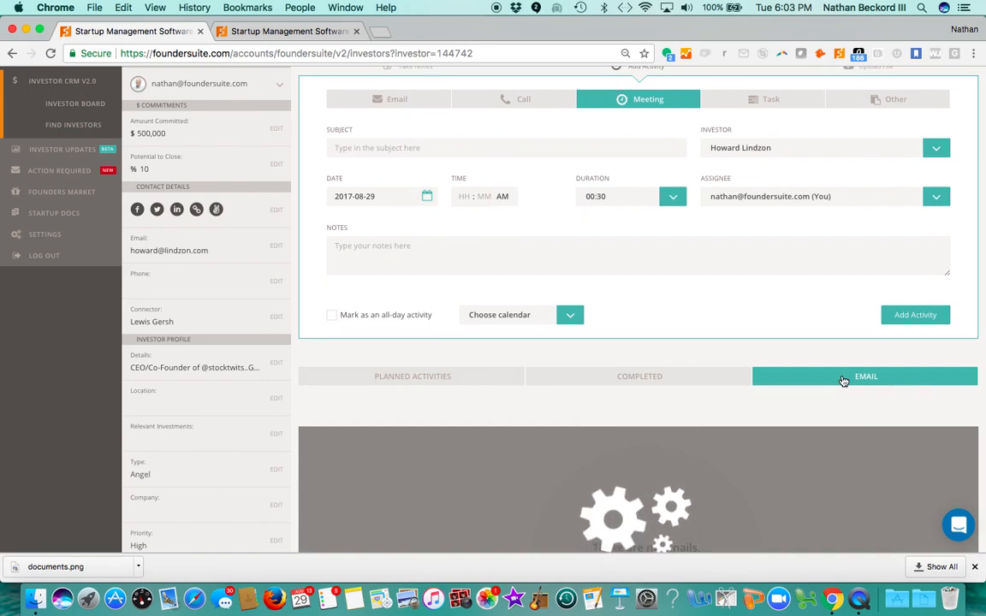
Review Howard Lindzon's past emails and return to the investor board.
{"action": "left_click", "coordinate": [865, 376]}
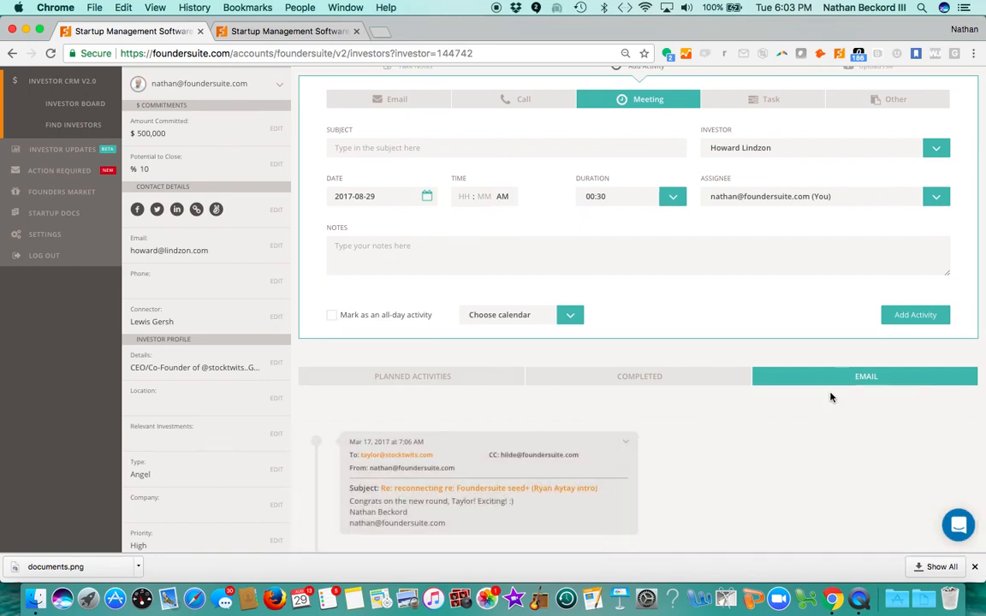
{"action": "scroll", "scroll_direction": "down", "scroll_amount": 3}
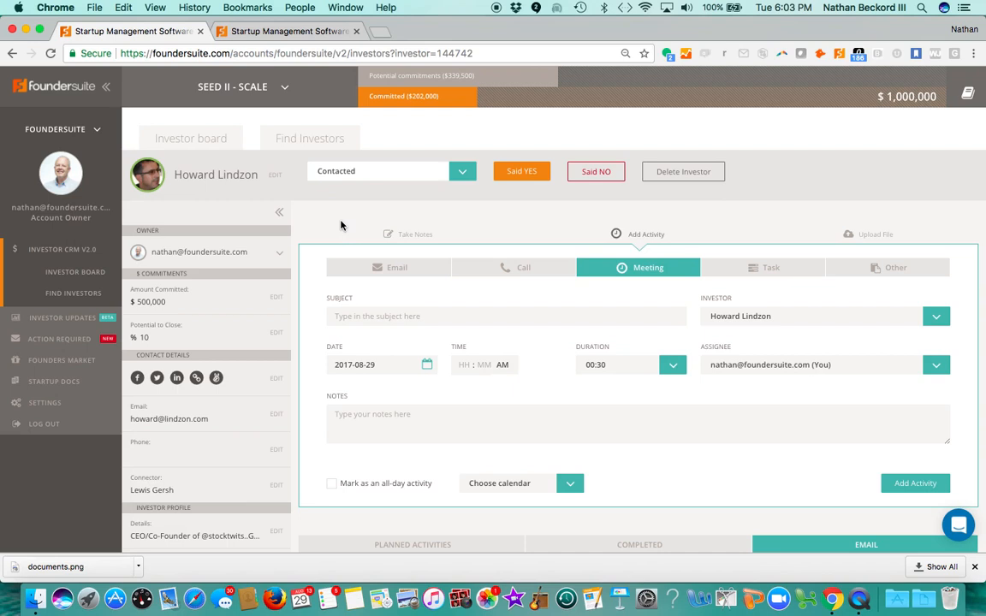
{"action": "mouse_move", "coordinate": [323, 214]}
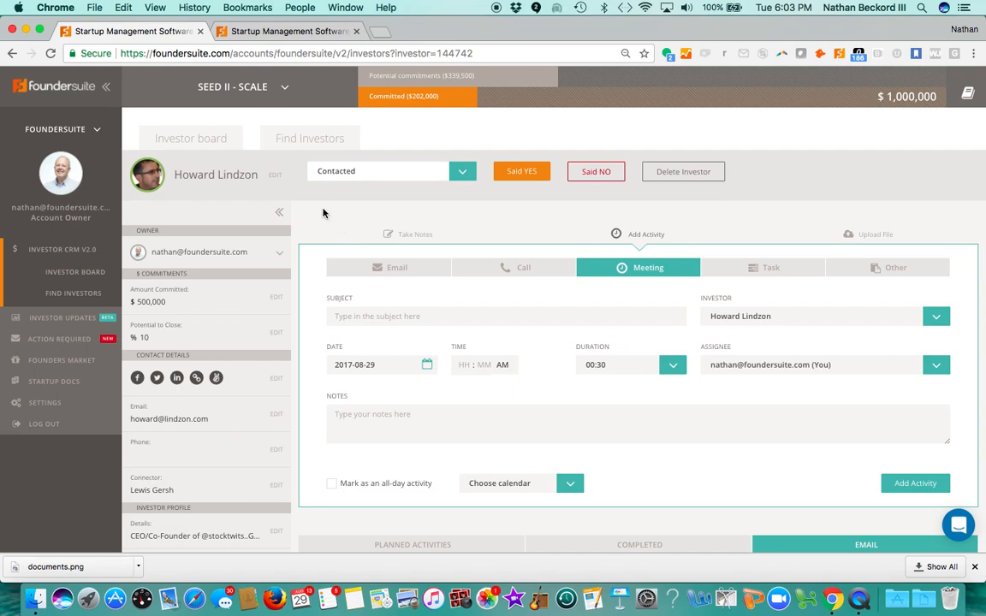
{"action": "left_click", "coordinate": [190, 138]}
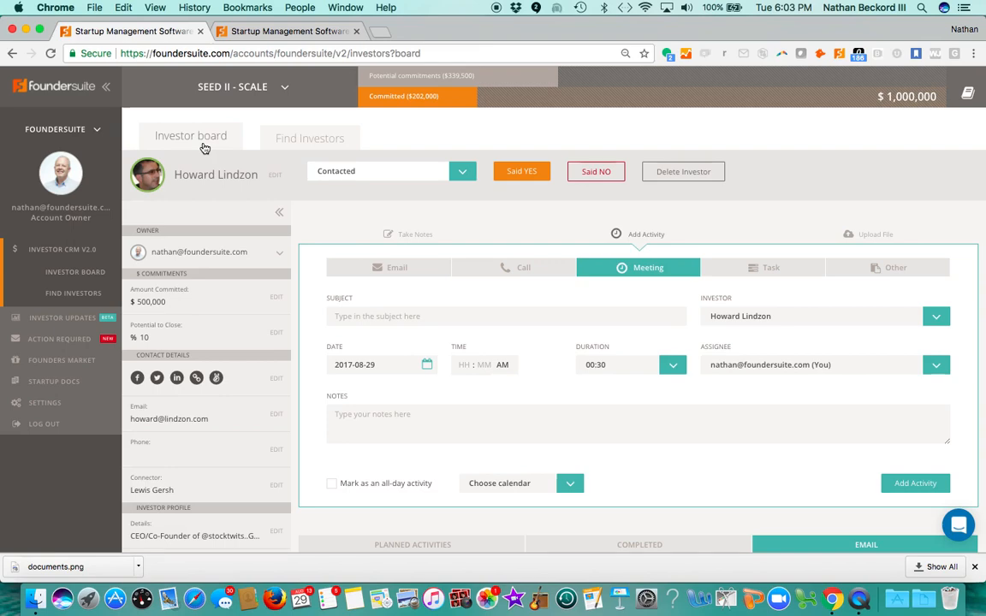
{"action": "left_click", "coordinate": [191, 138]}
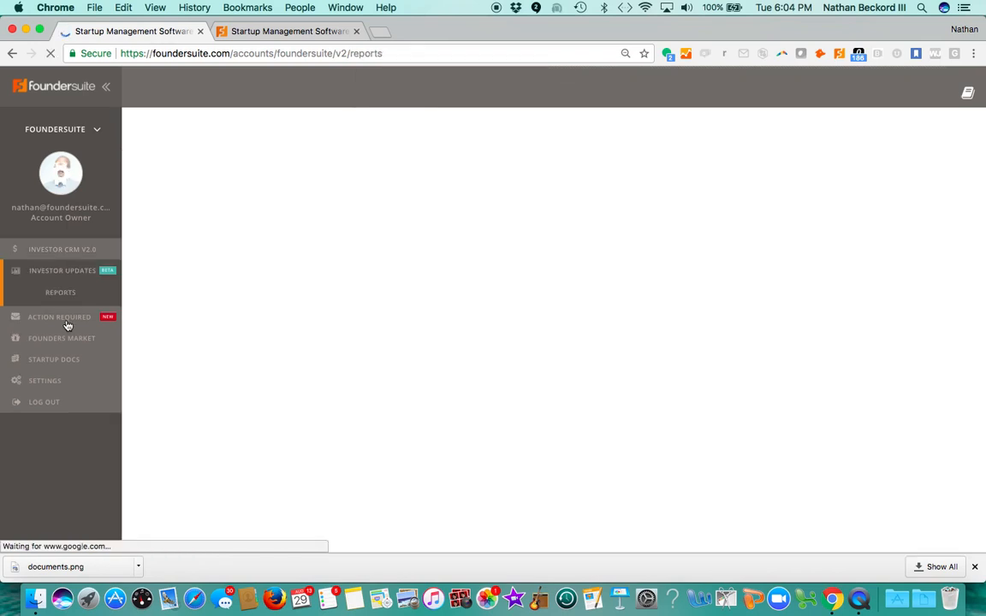
Open the investor update Reports list and scroll through existing reports.
{"action": "left_click", "coordinate": [60, 291]}
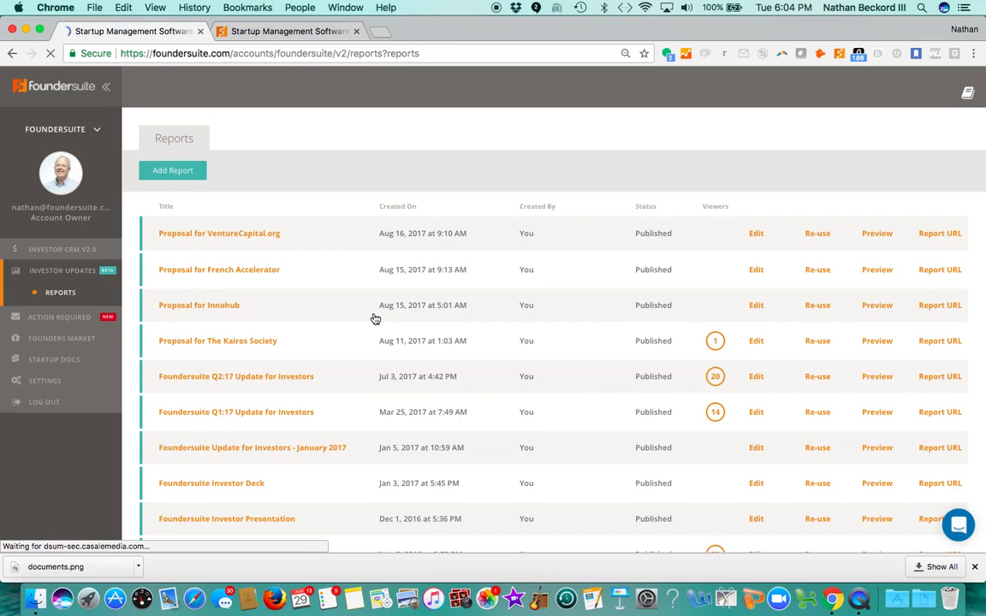
{"action": "scroll", "scroll_direction": "down", "scroll_amount": 3}
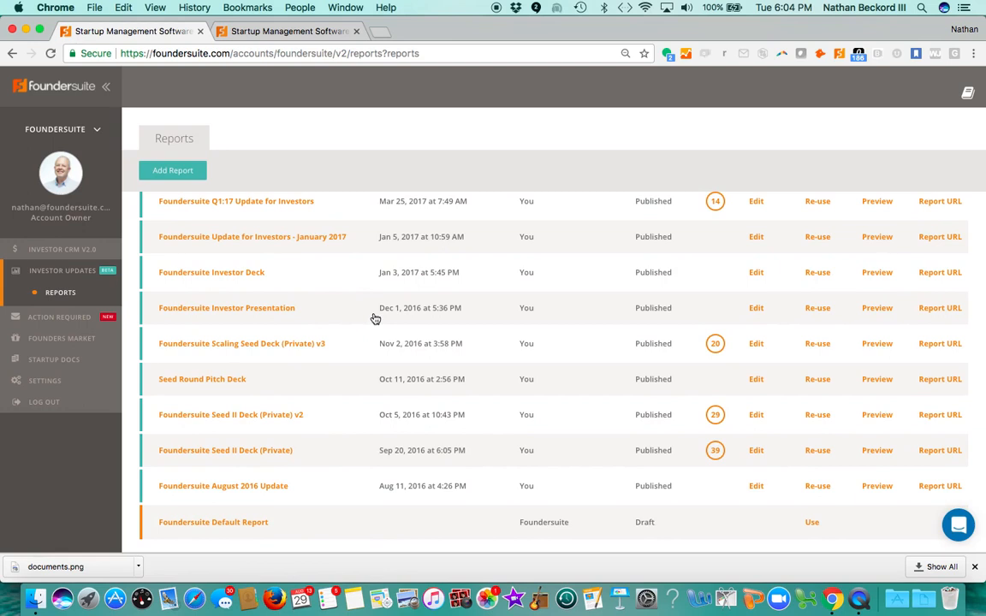
{"action": "mouse_move", "coordinate": [364, 370]}
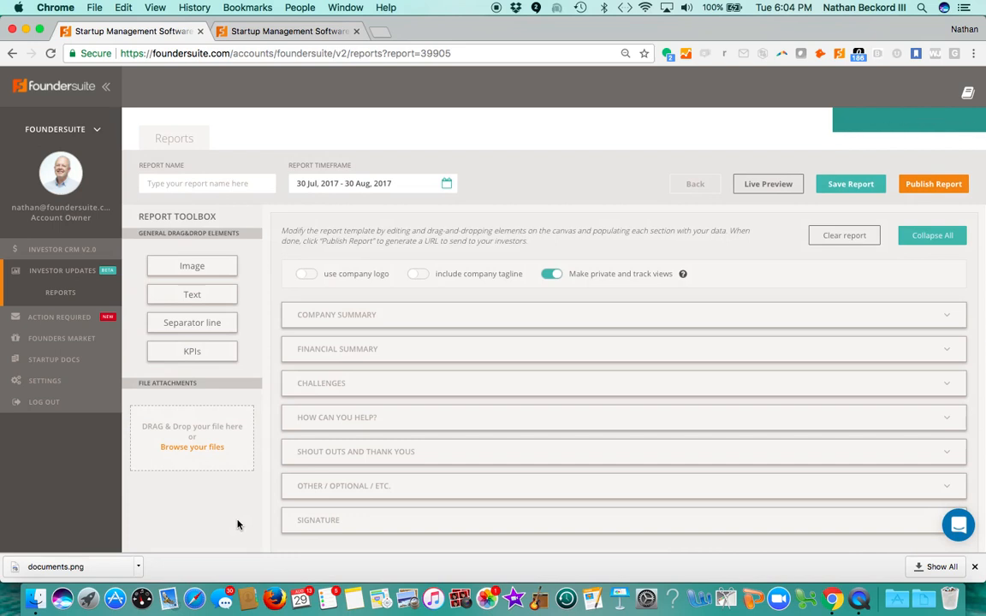
{"action": "mouse_move", "coordinate": [811, 304]}
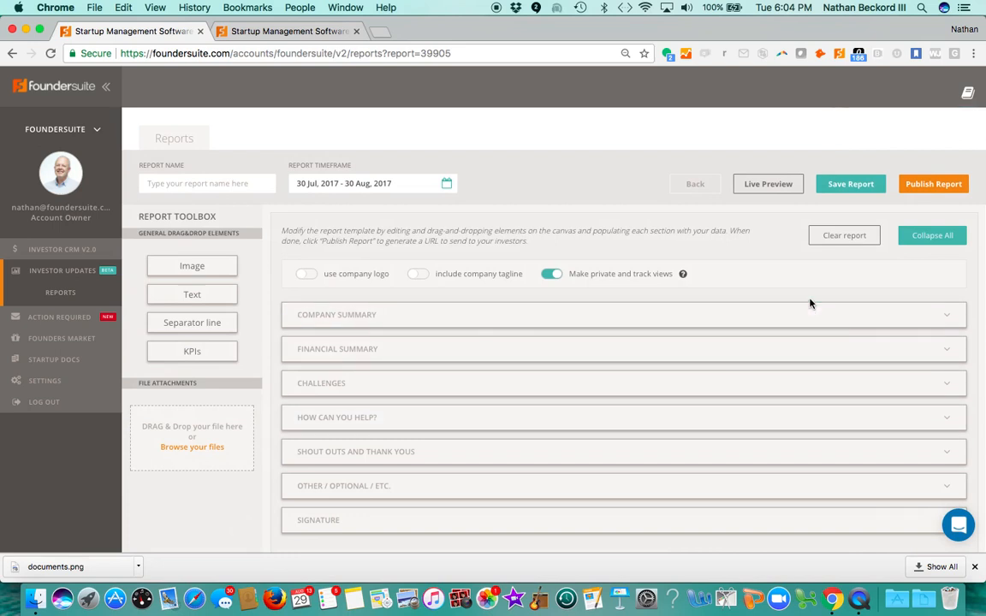
{"action": "mouse_move", "coordinate": [881, 316]}
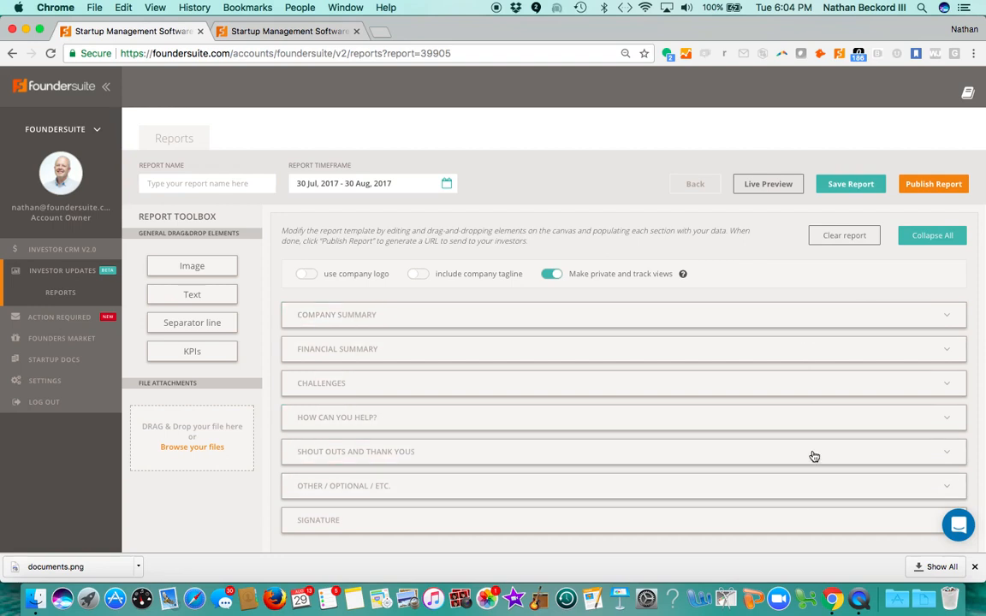
Expand Company summary and KPIs, add Cash Balance, then go back to Reports.
{"action": "left_click", "coordinate": [336, 314]}
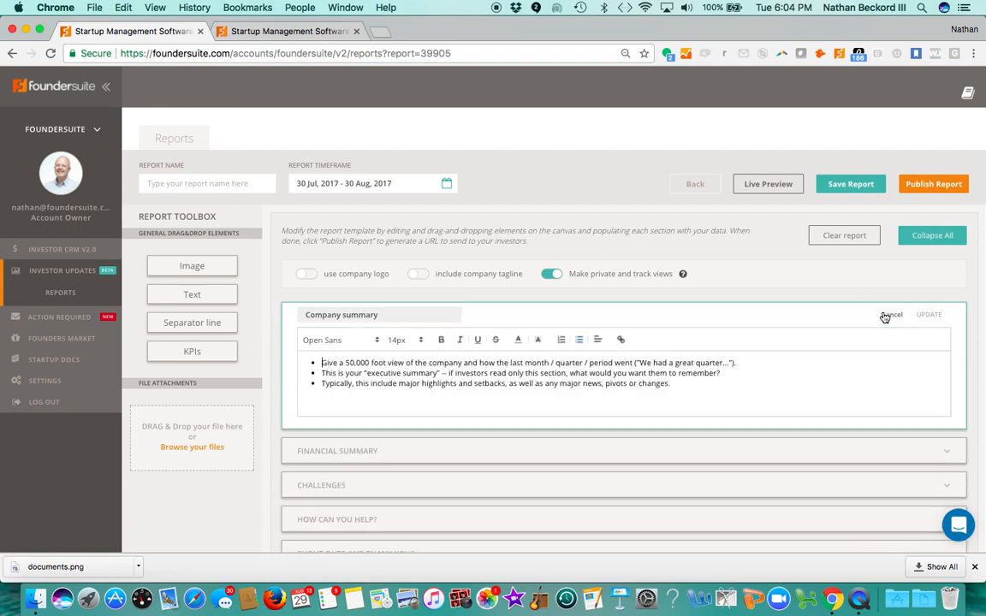
{"action": "scroll", "scroll_direction": "down", "scroll_amount": 3}
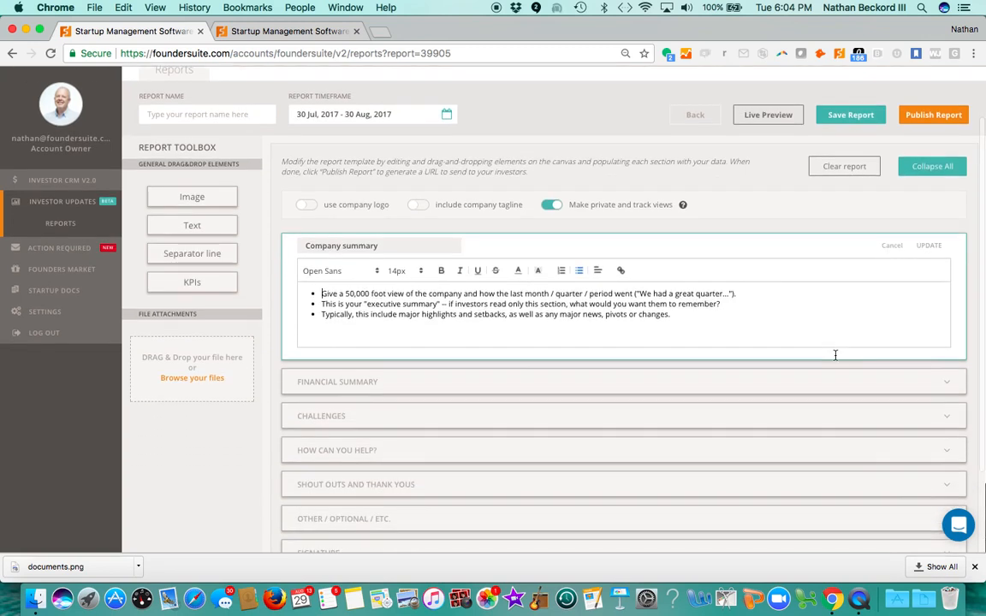
{"action": "mouse_move", "coordinate": [191, 282]}
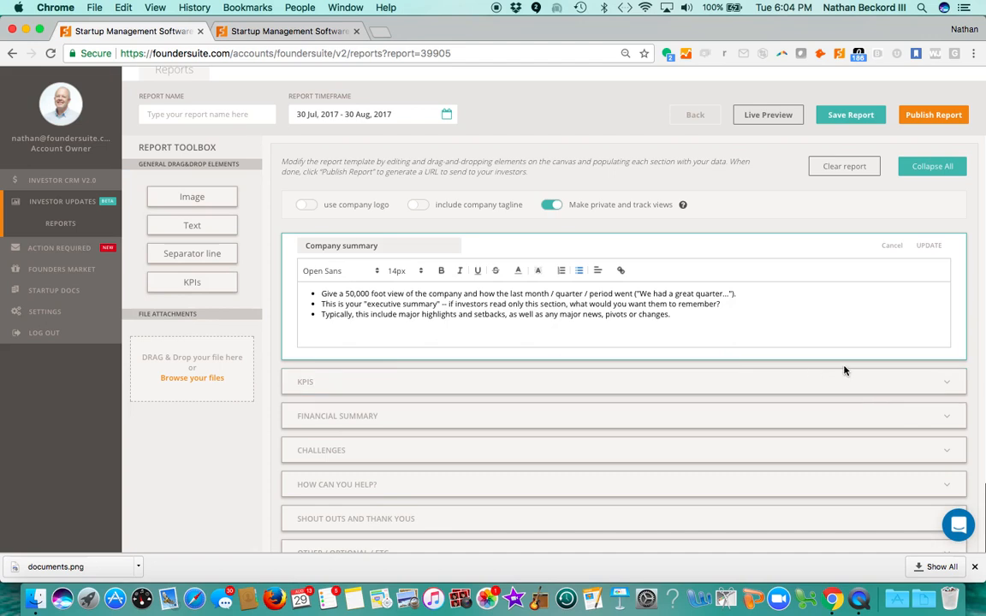
{"action": "left_click", "coordinate": [304, 381]}
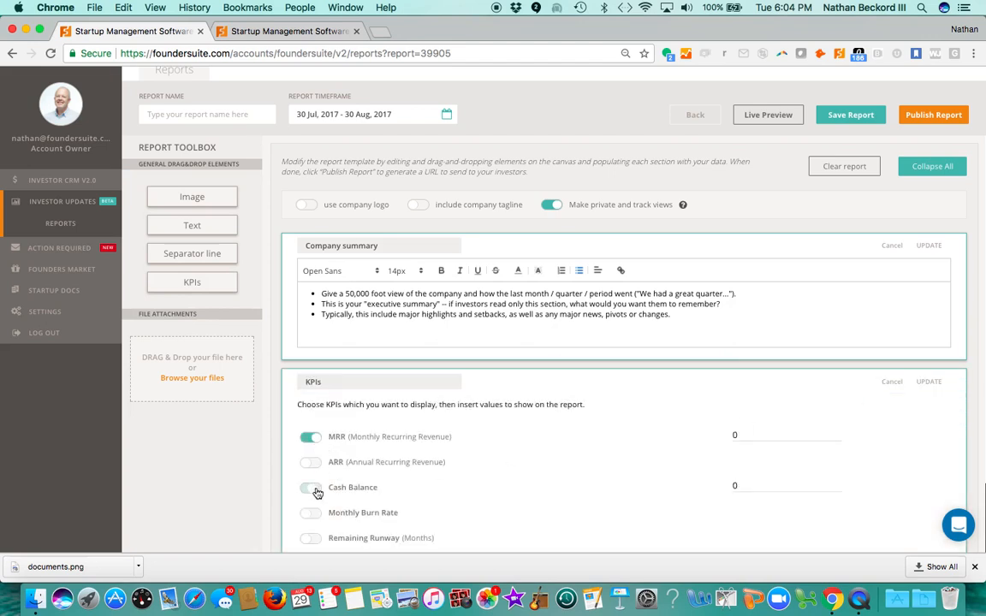
{"action": "left_click", "coordinate": [310, 487]}
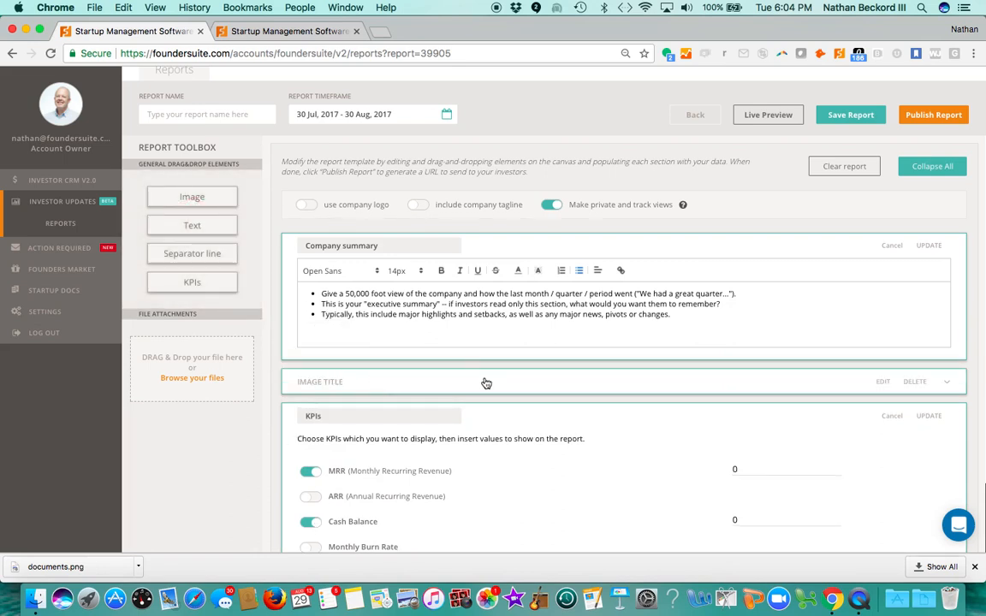
{"action": "mouse_move", "coordinate": [200, 393]}
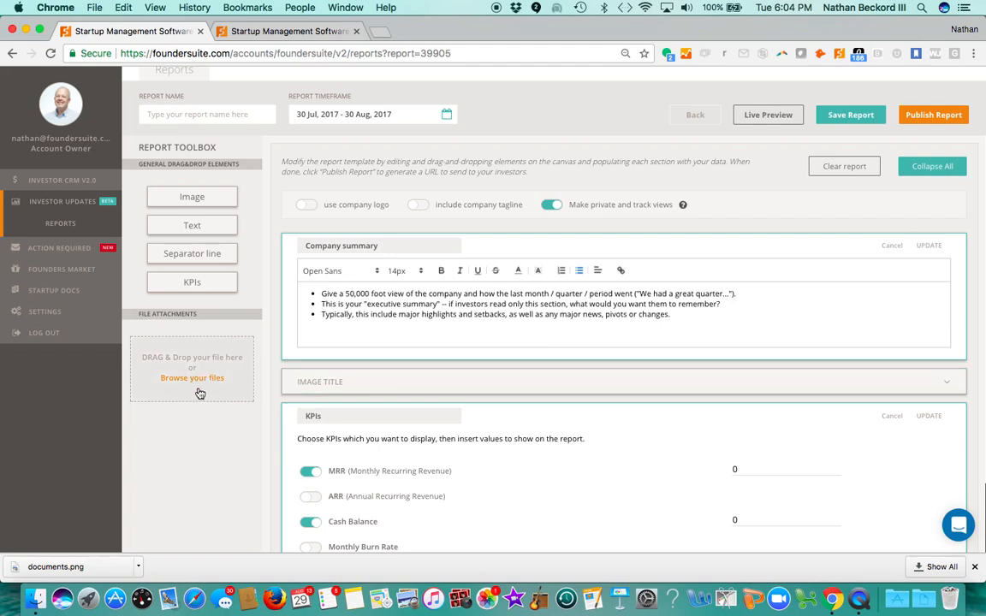
{"action": "mouse_move", "coordinate": [186, 381]}
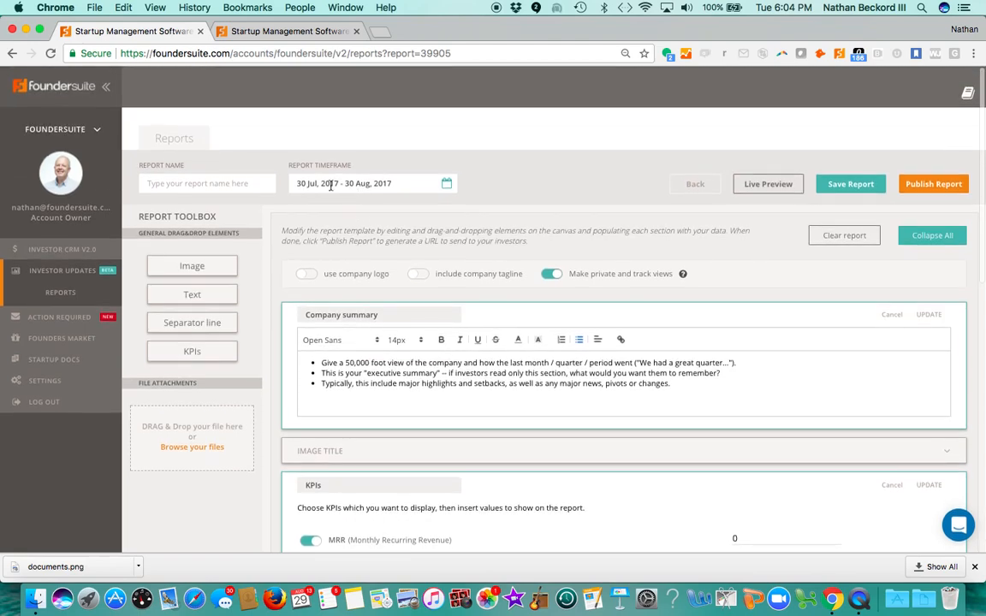
{"action": "left_click", "coordinate": [694, 183]}
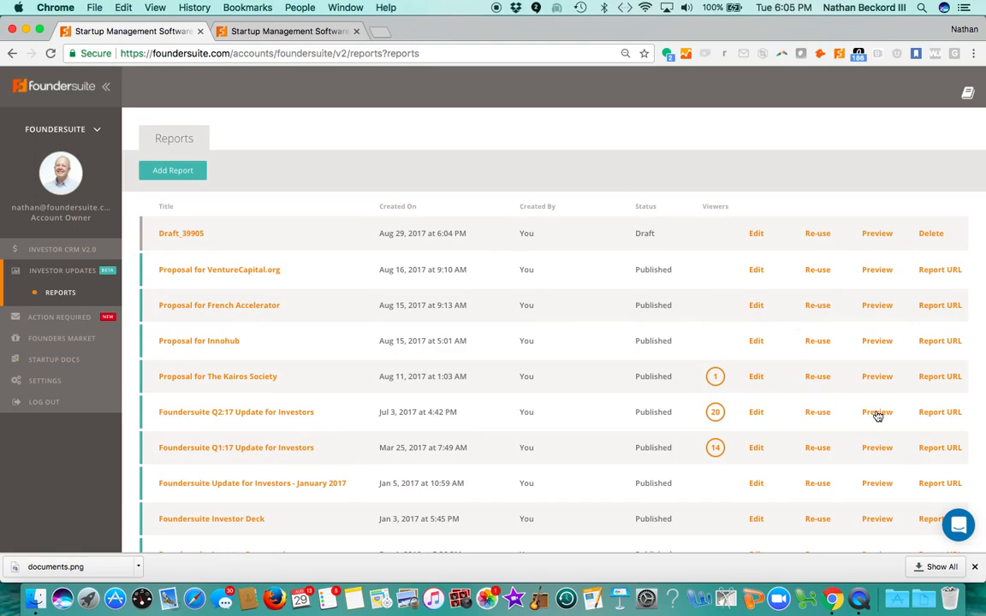
Preview the Q2:17 update, then the Foundersuite Investor Deck as investors see them.
{"action": "left_click", "coordinate": [876, 412]}
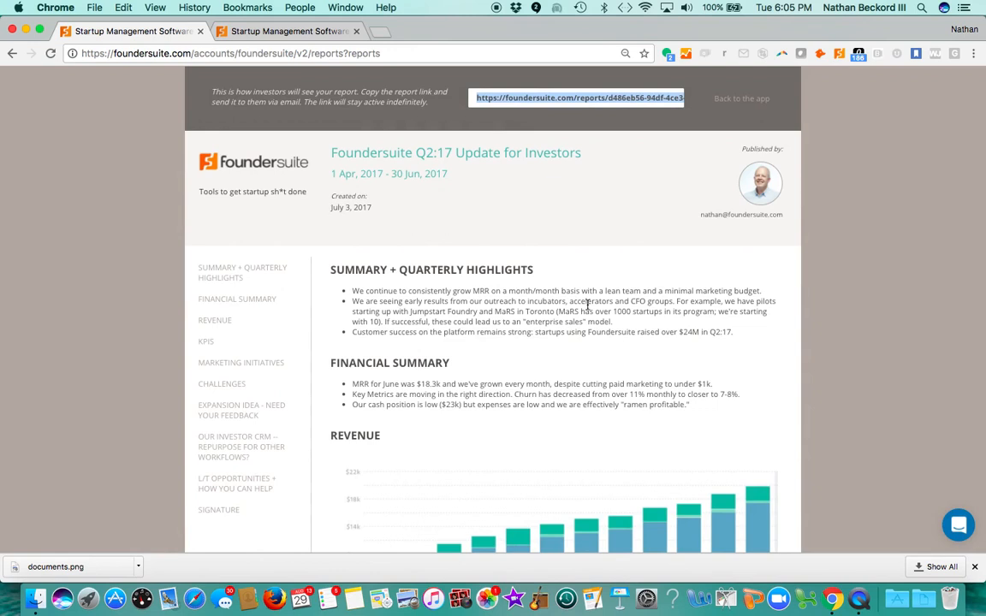
{"action": "scroll", "scroll_direction": "down", "scroll_amount": 3}
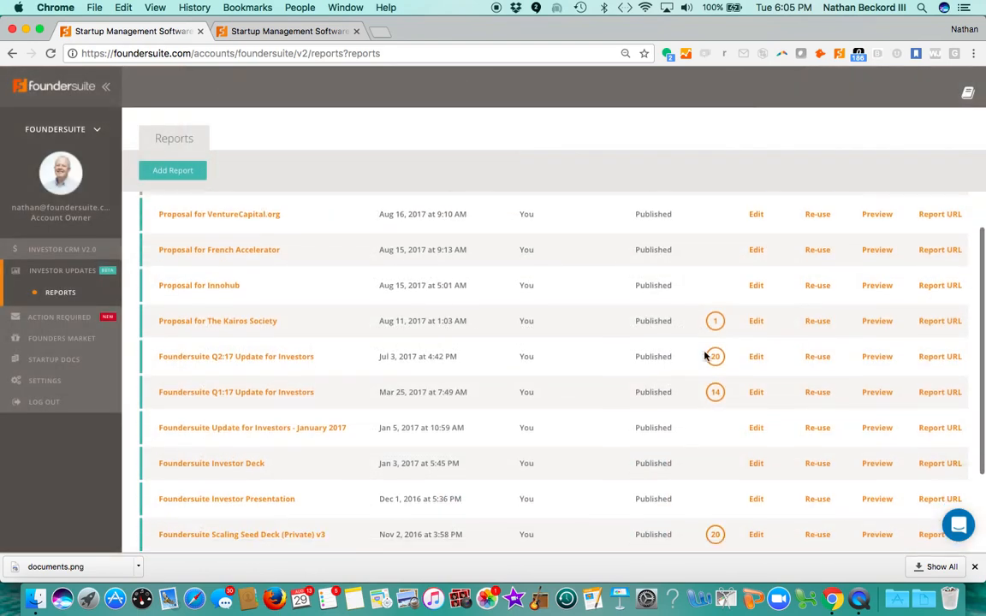
{"action": "left_click", "coordinate": [714, 356]}
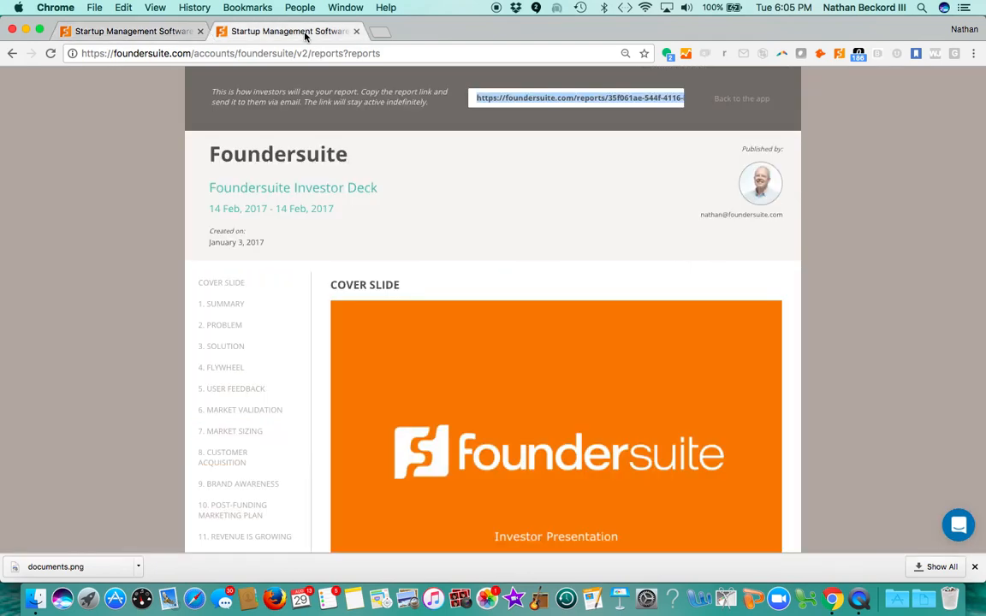
Leave the Investor Deck preview and show the 20 recipients of Foundersuite Scaling Seed Deck (Private) v3.
{"action": "scroll", "scroll_direction": "down", "scroll_amount": 3}
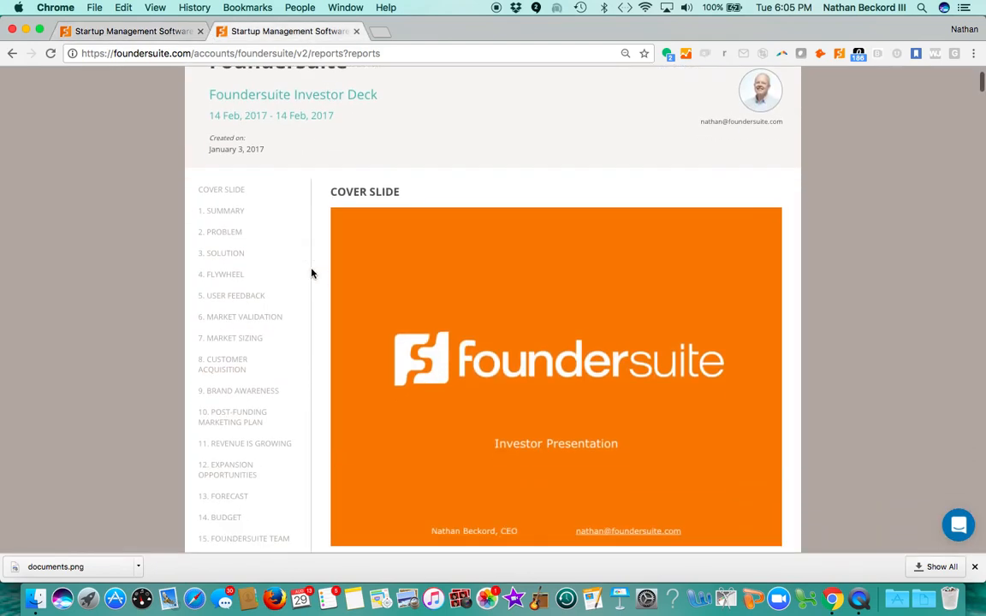
{"action": "scroll", "scroll_direction": "down", "scroll_amount": 3}
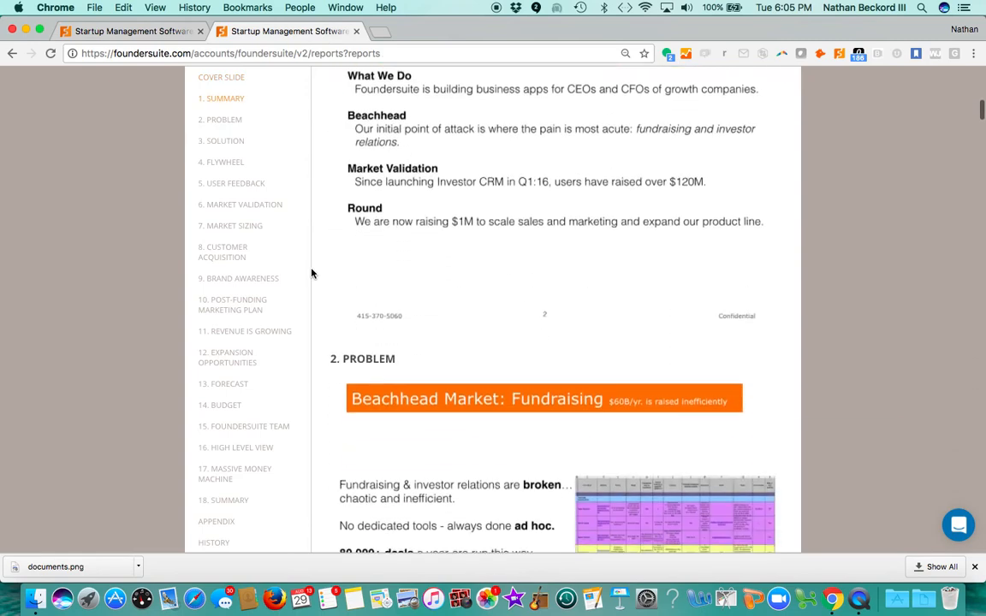
{"action": "scroll", "scroll_direction": "down", "scroll_amount": 3}
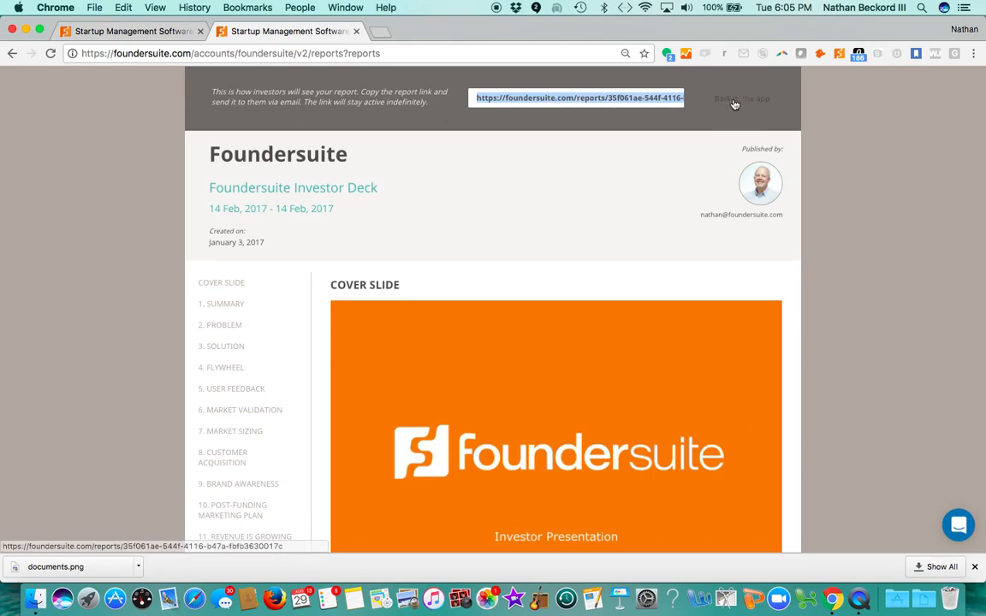
{"action": "left_click", "coordinate": [740, 98]}
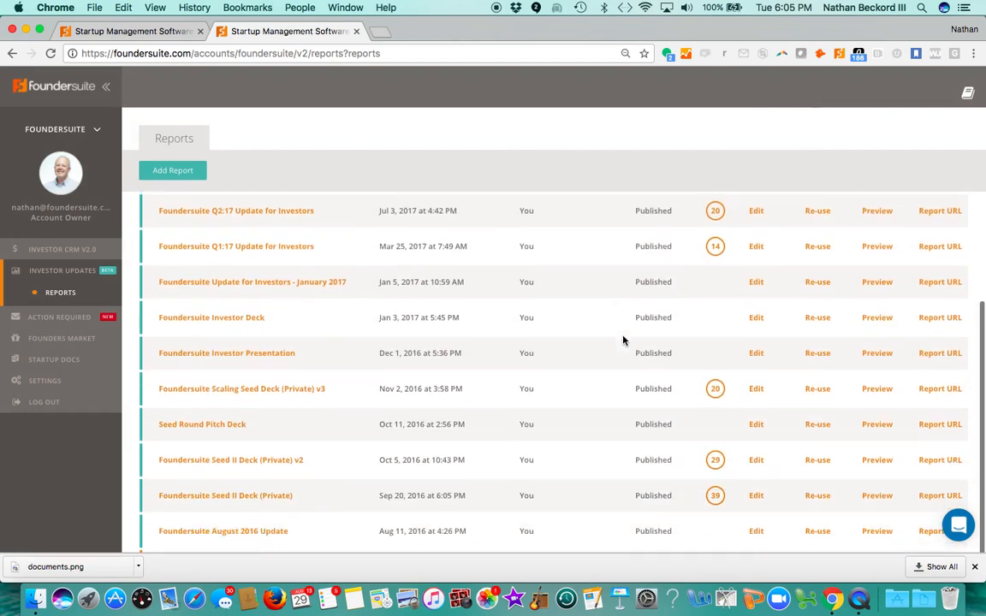
{"action": "left_click", "coordinate": [715, 389]}
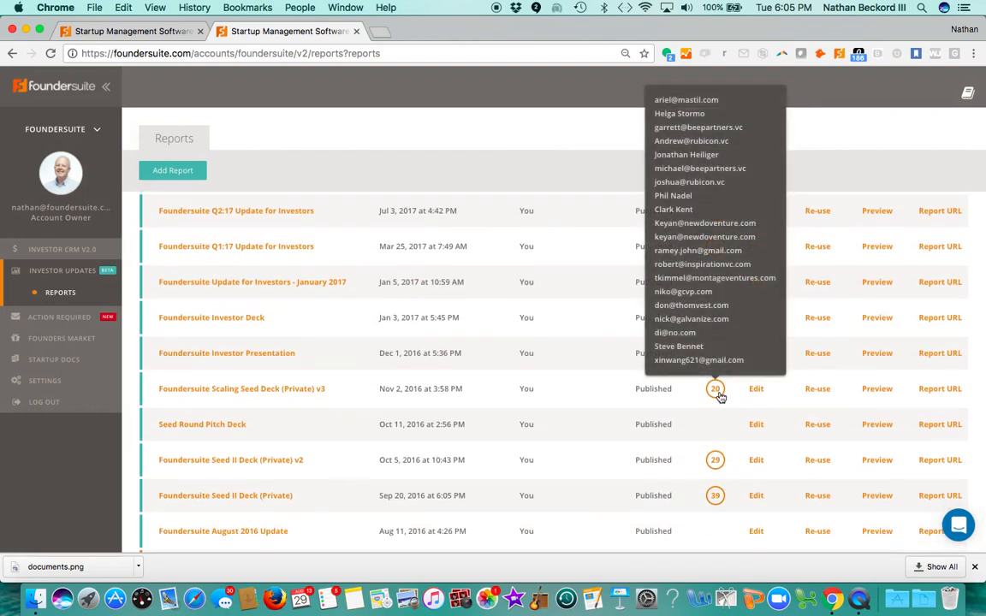
{"action": "mouse_move", "coordinate": [572, 350]}
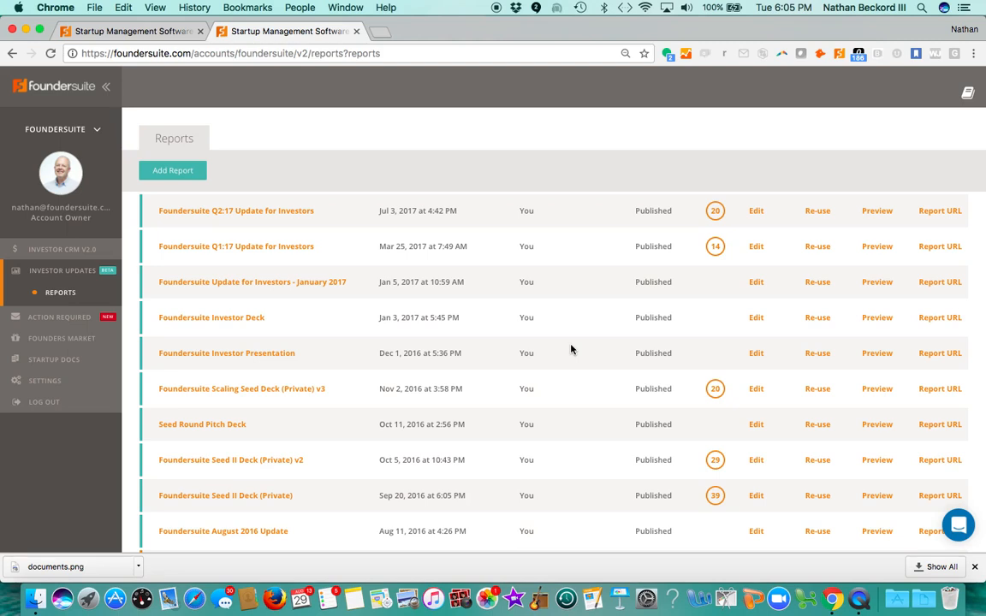
{"action": "mouse_move", "coordinate": [567, 349]}
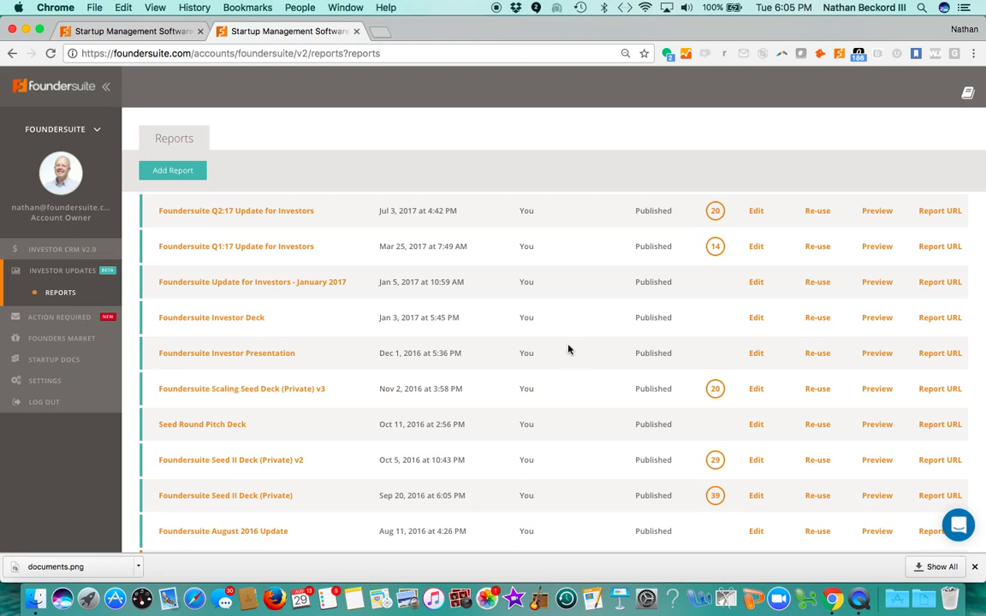
{"action": "mouse_move", "coordinate": [62, 338]}
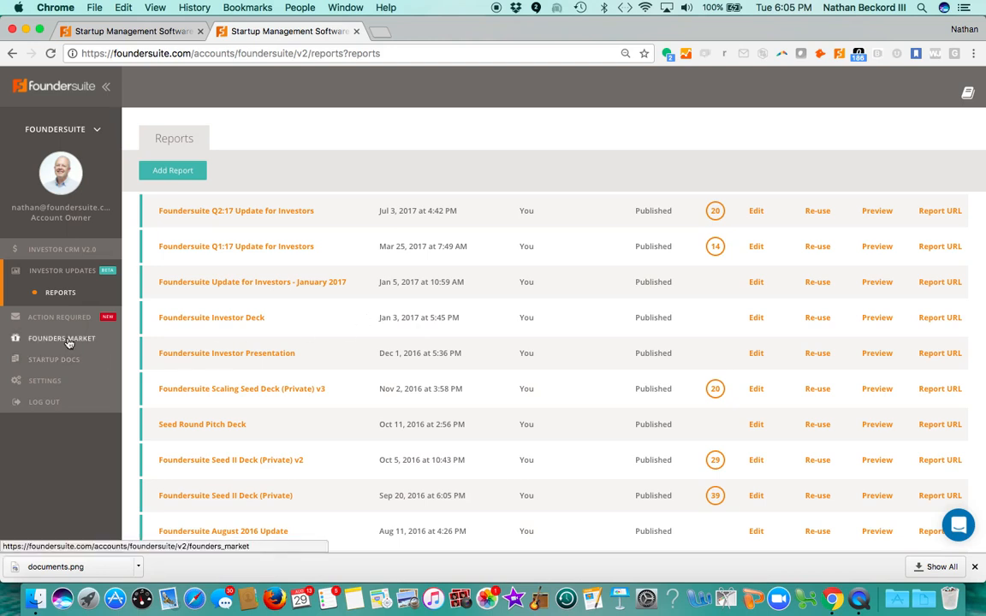
Browse the Founders Market deal cards from WeWork, Stripe, Gusto and others.
{"action": "left_click", "coordinate": [62, 338]}
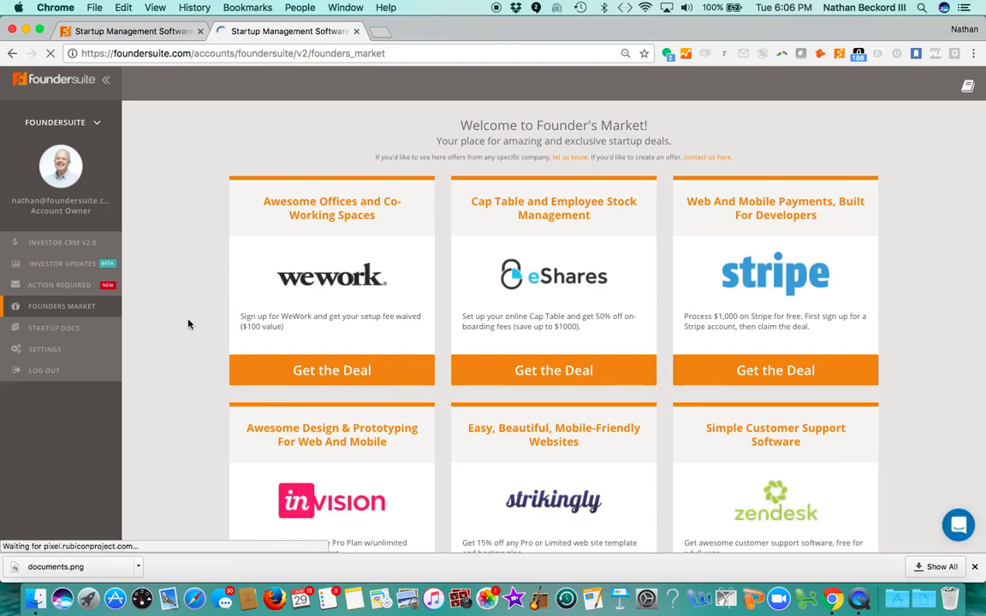
{"action": "scroll", "scroll_direction": "down", "scroll_amount": 3}
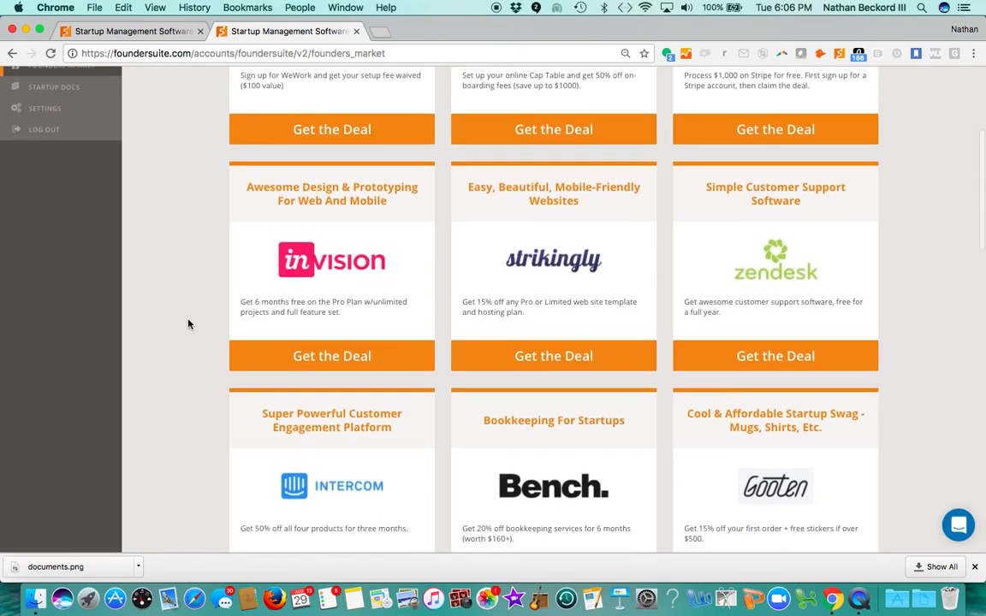
{"action": "scroll", "scroll_direction": "down", "scroll_amount": 3}
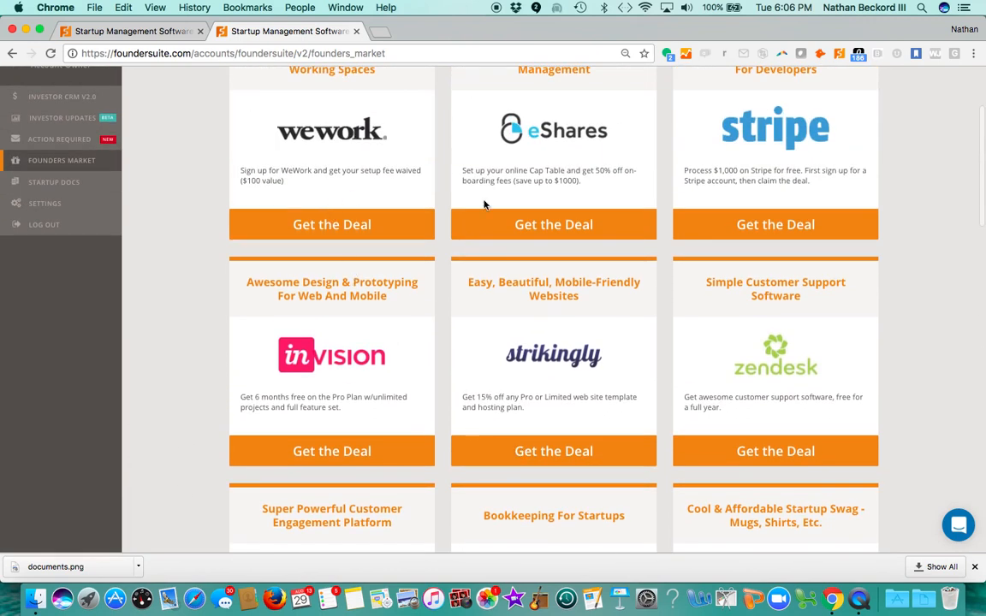
{"action": "mouse_move", "coordinate": [220, 309]}
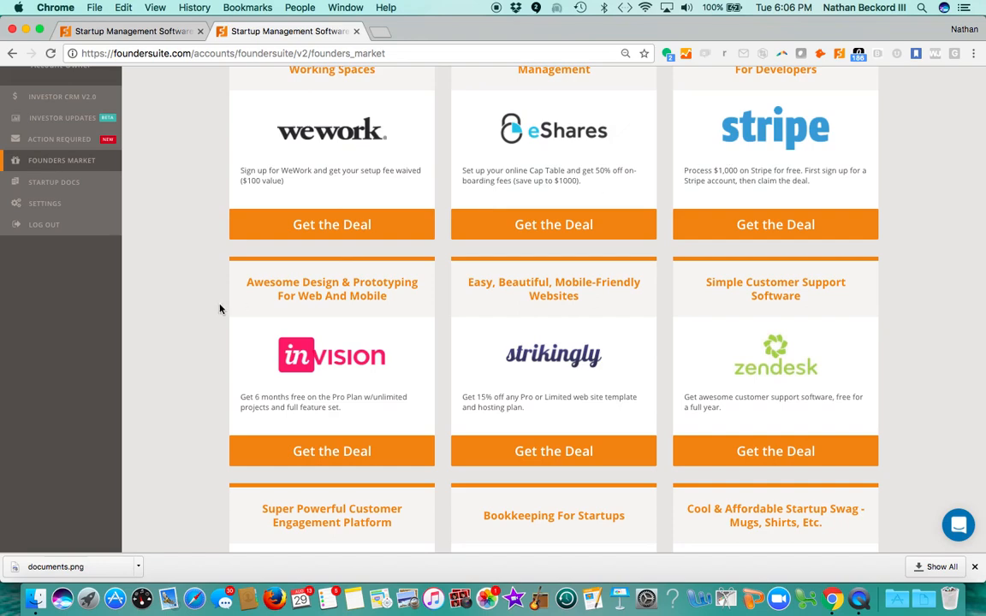
{"action": "scroll", "scroll_direction": "down", "scroll_amount": 3}
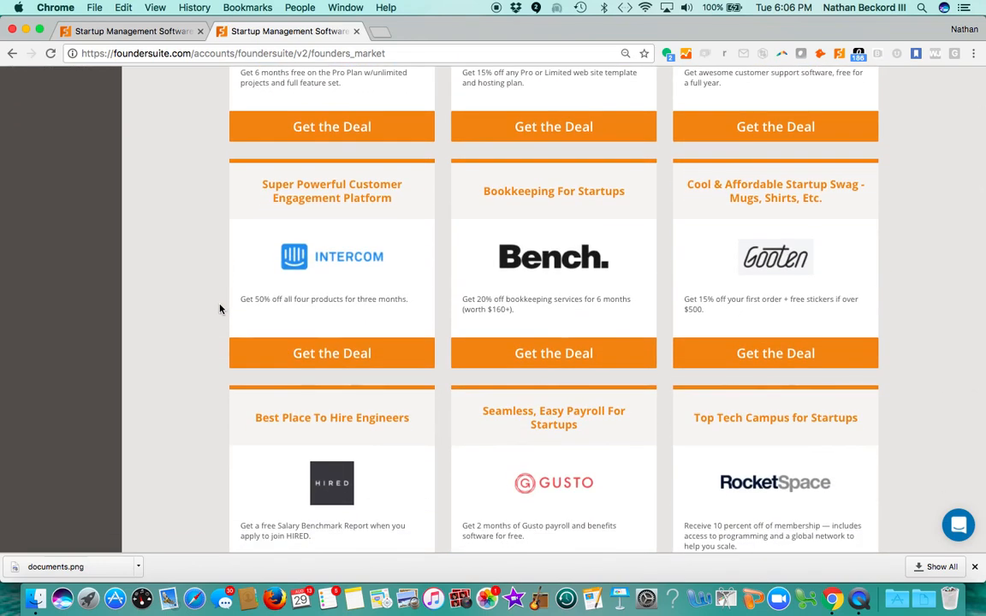
{"action": "mouse_move", "coordinate": [496, 498]}
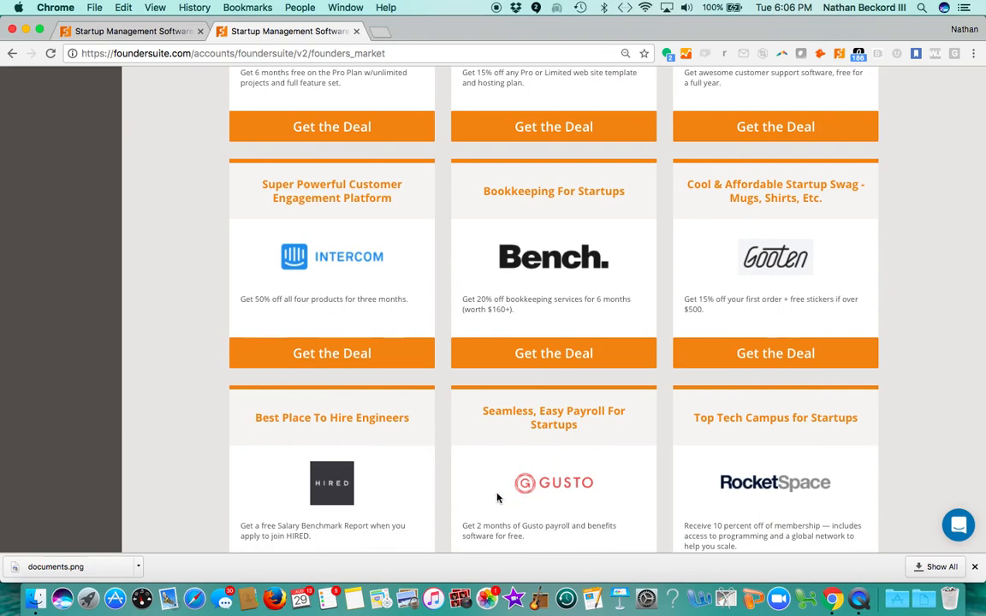
{"action": "scroll", "scroll_direction": "up", "scroll_amount": 3}
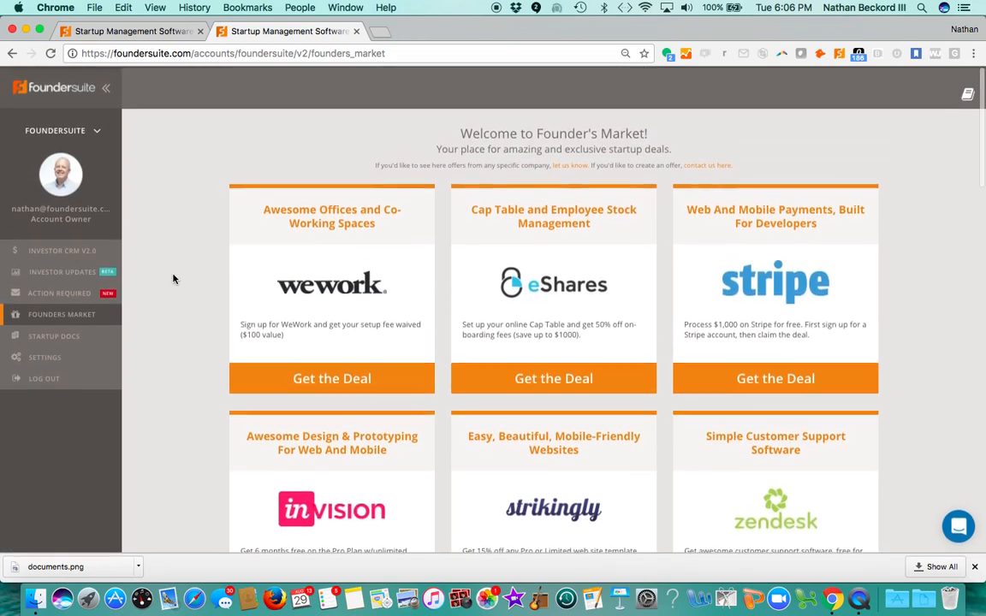
{"action": "left_click", "coordinate": [62, 249]}
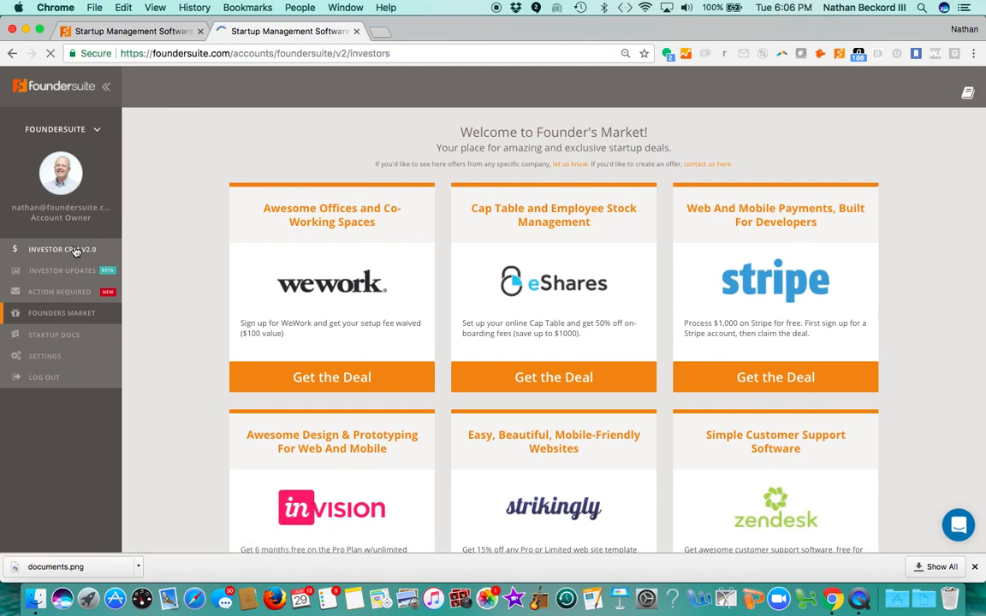
Reload the Seed II - Scale investor board and list committed amounts for Bennet, Kingsland and Frankel.
{"action": "left_click", "coordinate": [61, 249]}
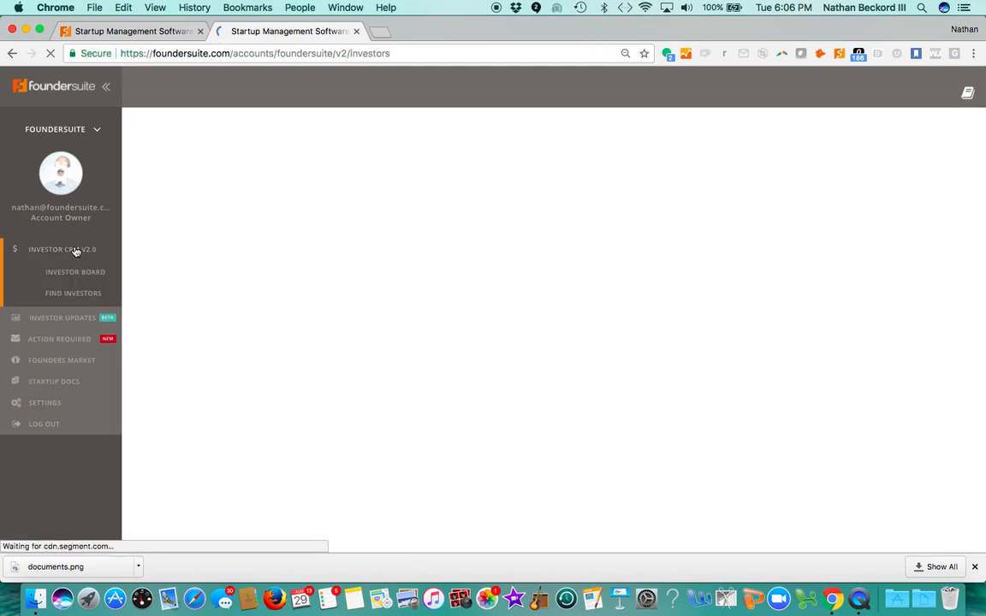
{"action": "left_click", "coordinate": [75, 272]}
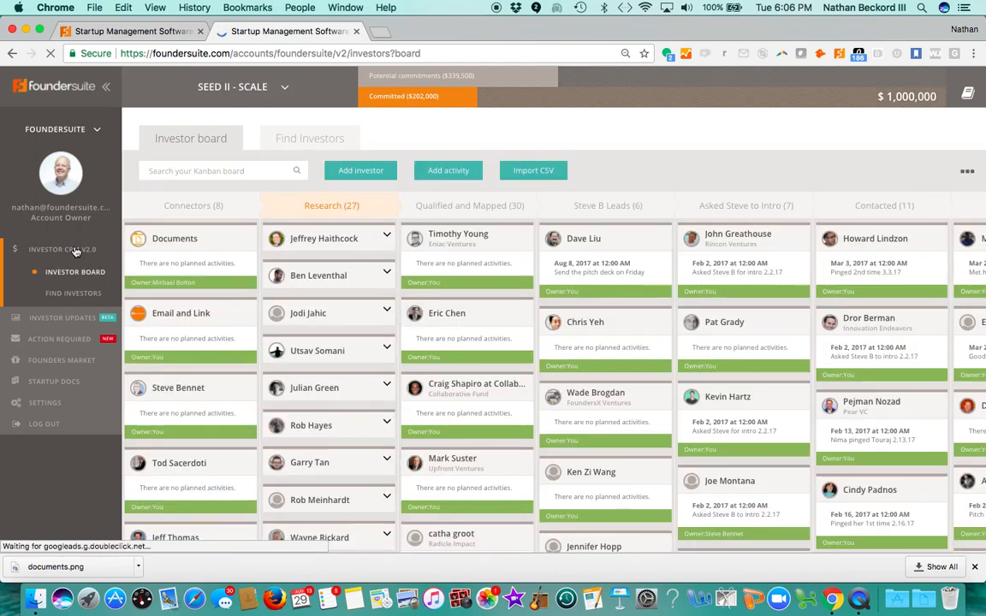
{"action": "left_click", "coordinate": [403, 96]}
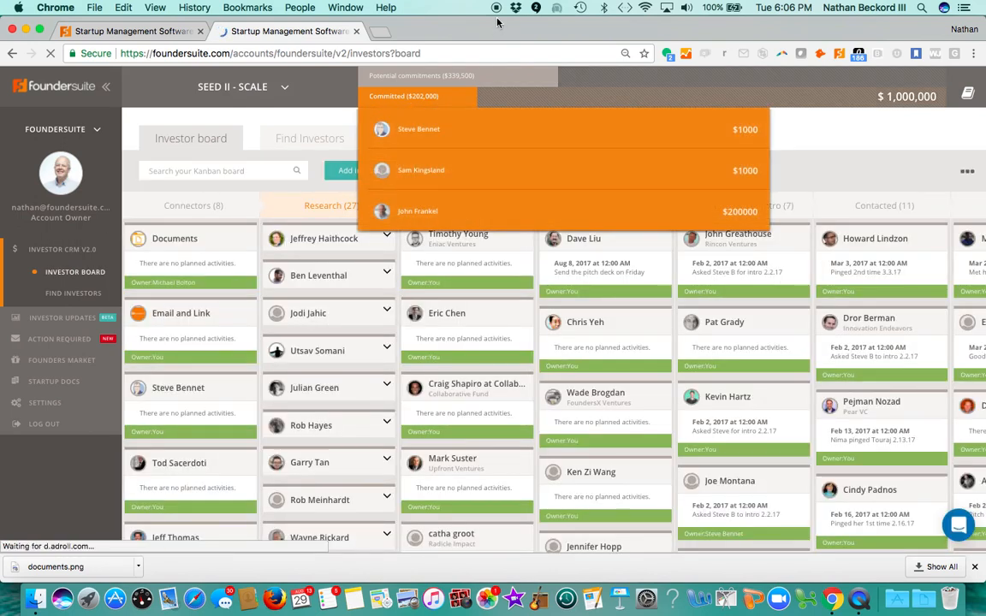